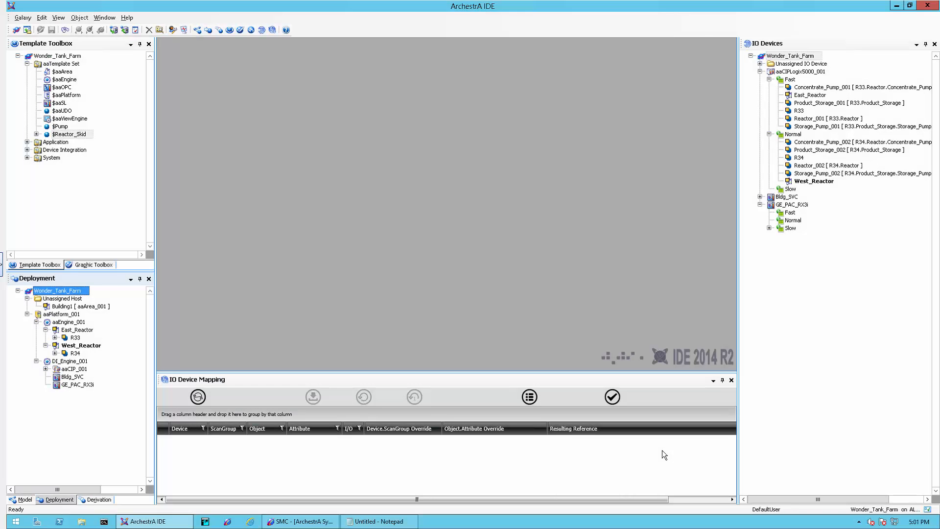
pyautogui.moveTo(710, 350)
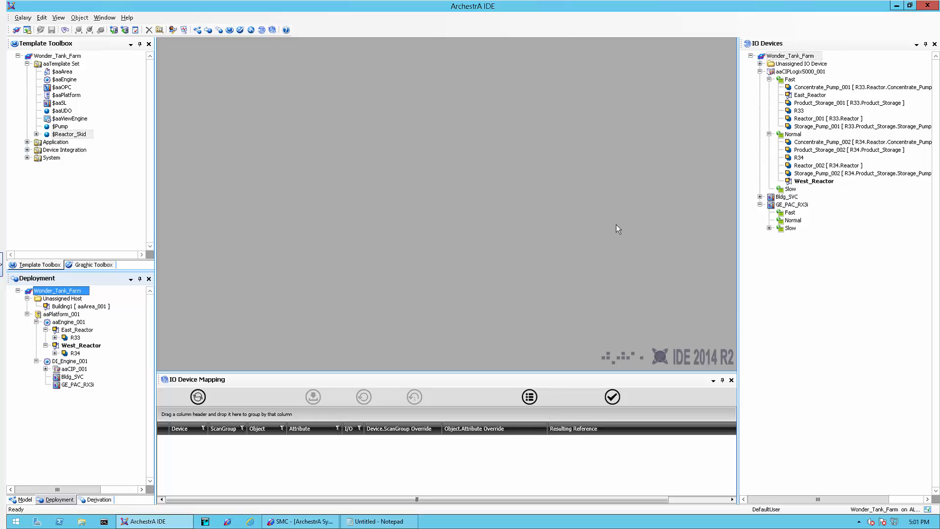
pyautogui.moveTo(429, 374)
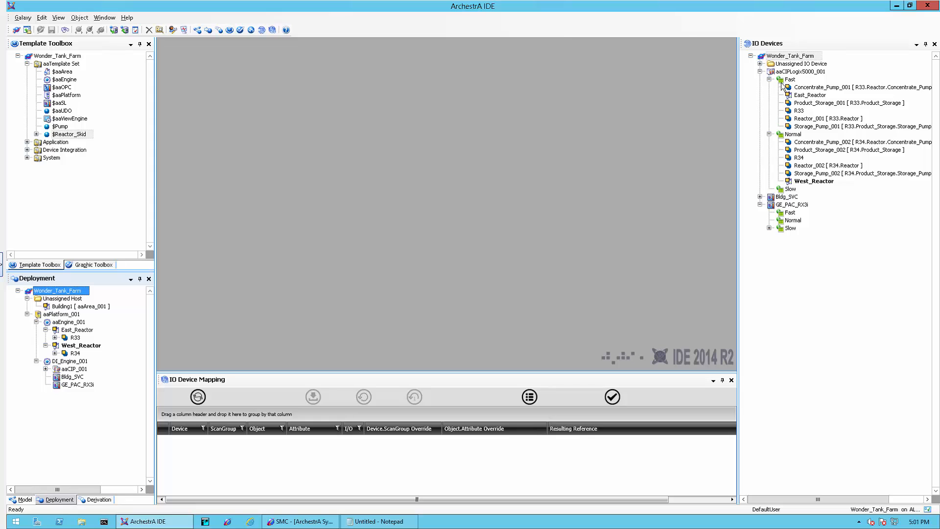
pyautogui.moveTo(64, 347)
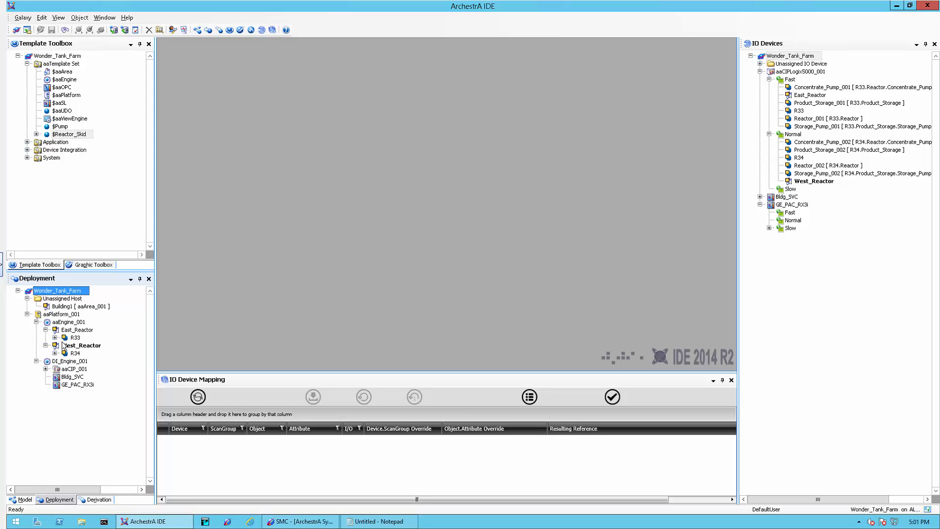
# Move Product_Storage_002 from the Normal scan group onto Slow, confirming the move.
pyautogui.click(75, 338)
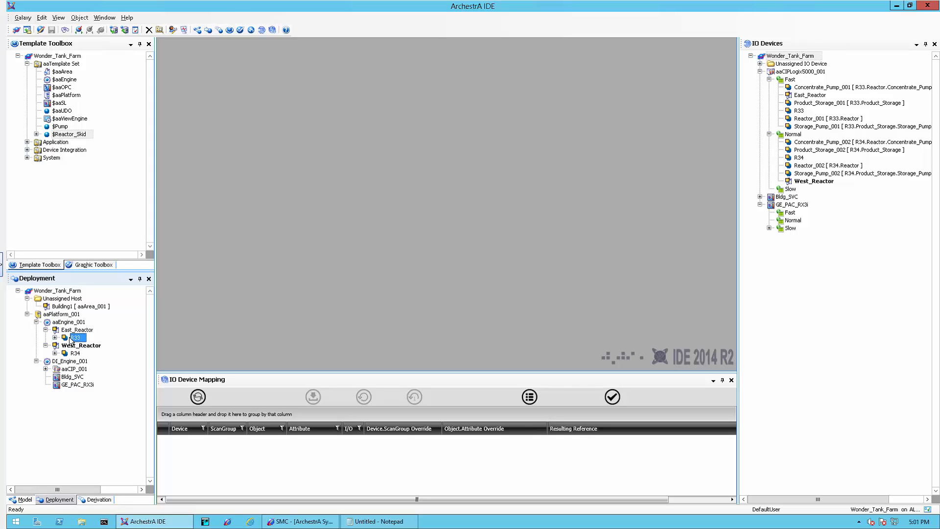
pyautogui.moveTo(73, 358)
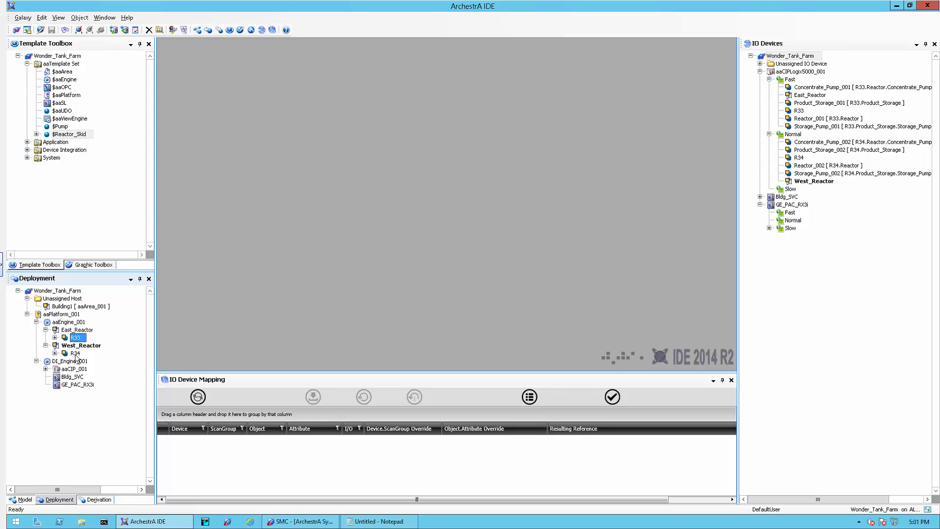
pyautogui.click(75, 353)
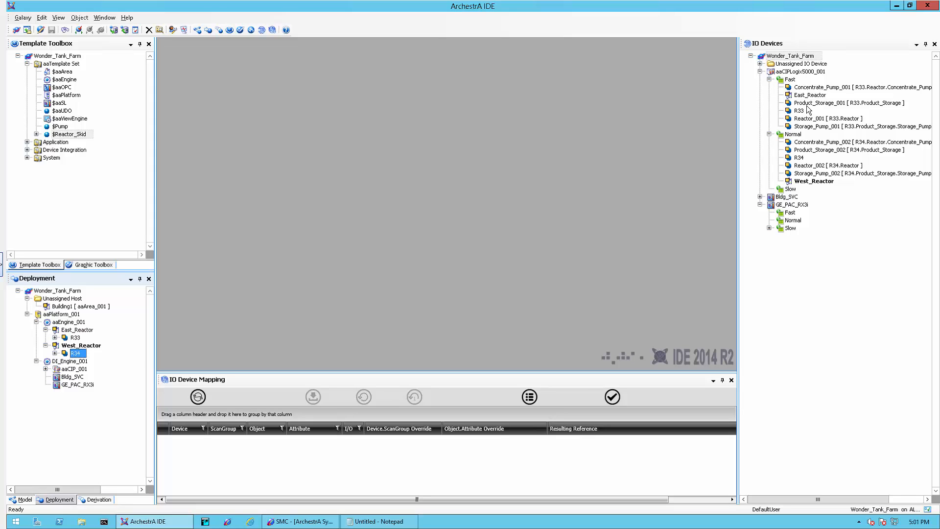
pyautogui.moveTo(797, 82)
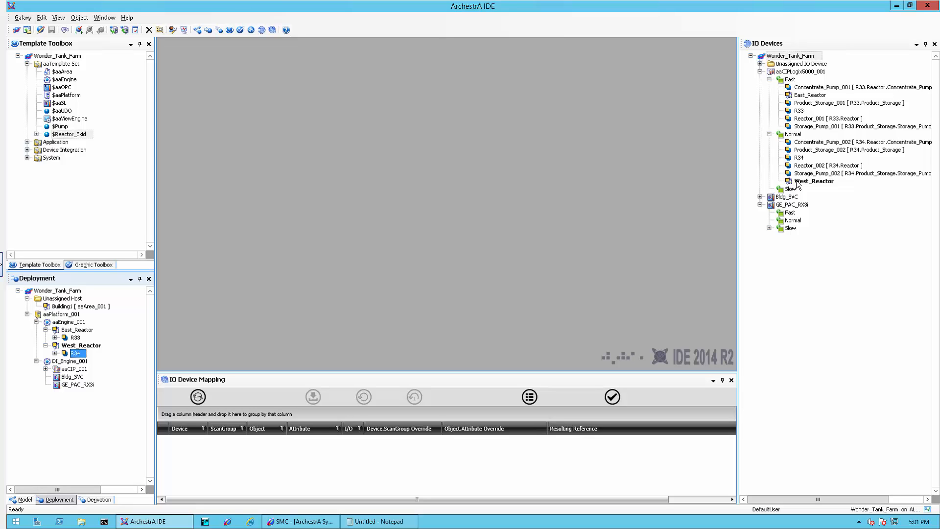
pyautogui.moveTo(798, 185)
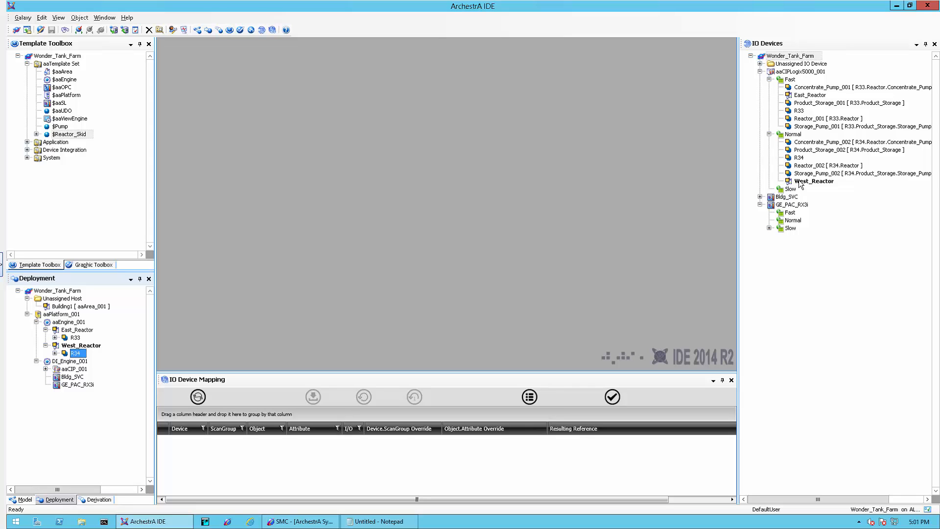
pyautogui.moveTo(813, 184)
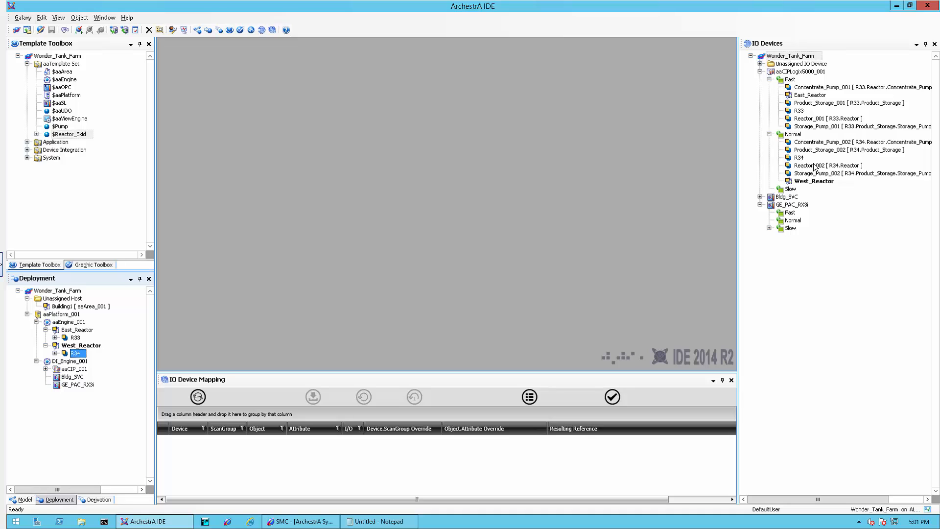
pyautogui.click(829, 165)
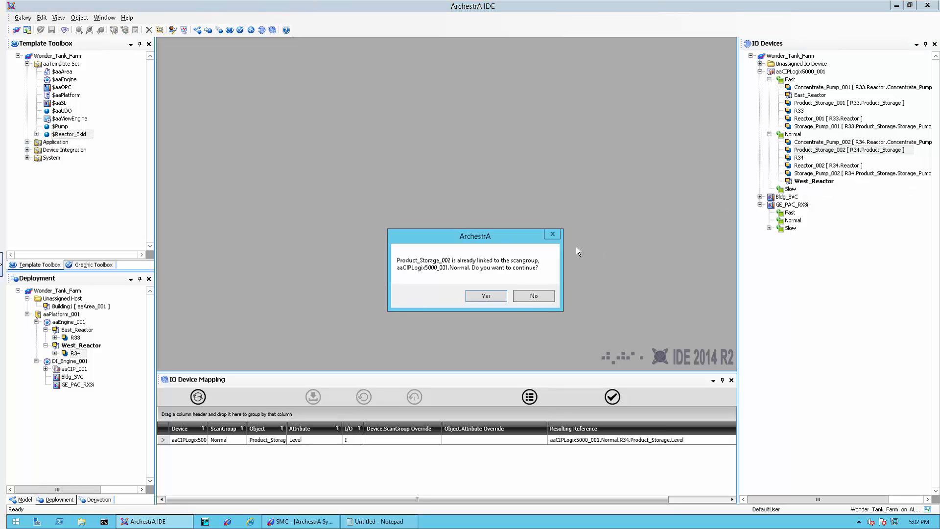
pyautogui.click(486, 296)
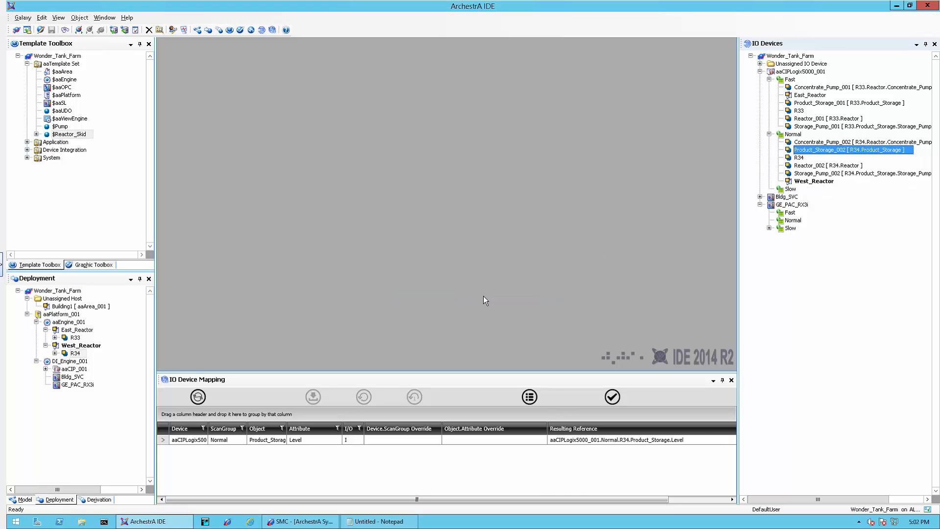
# Compare the Normal and Slow scan group mappings and inspect the Product_Storage entry.
pyautogui.click(793, 133)
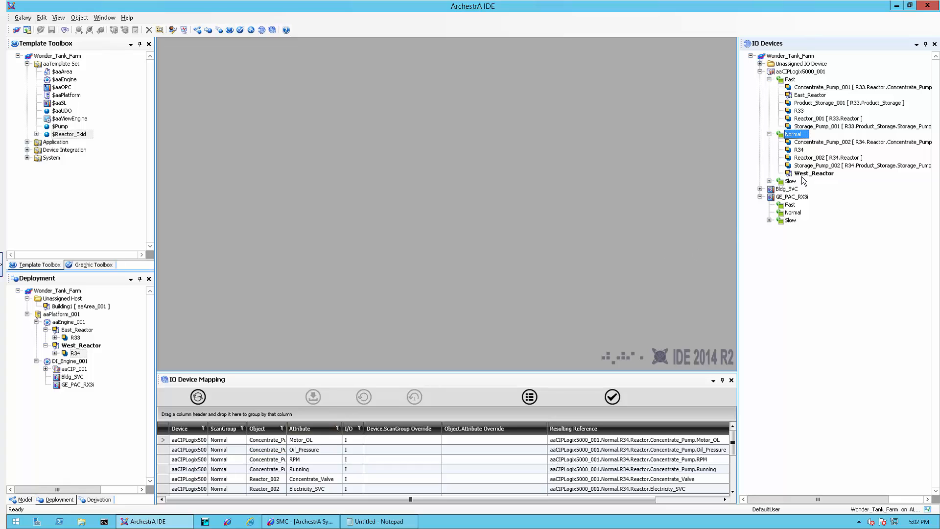
pyautogui.click(790, 181)
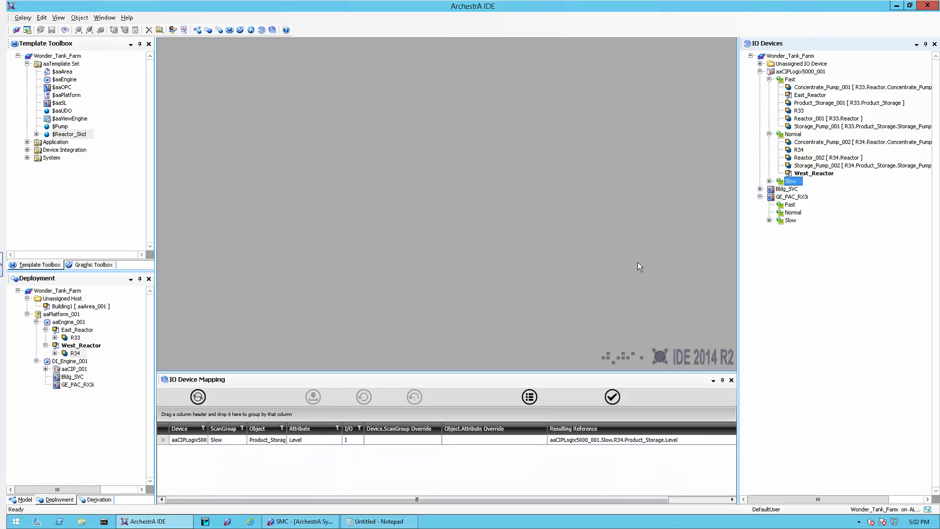
pyautogui.click(266, 440)
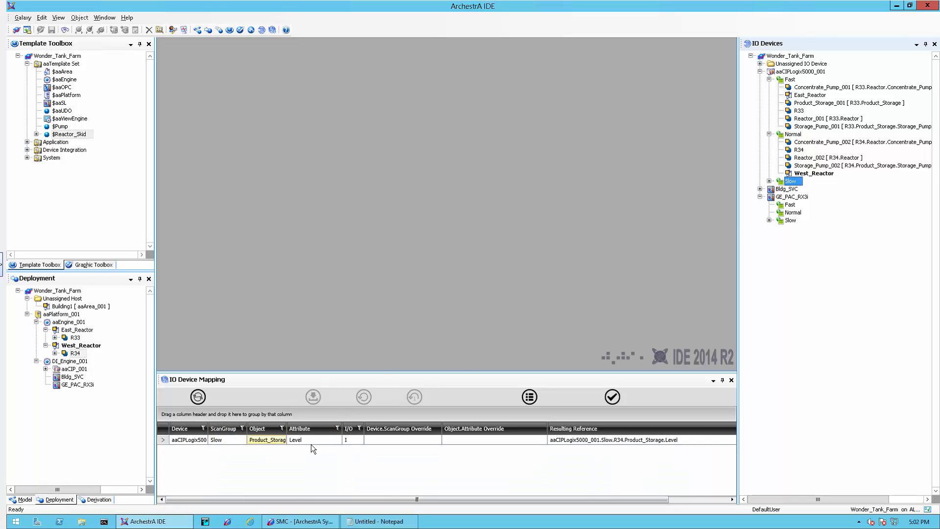
pyautogui.click(493, 439)
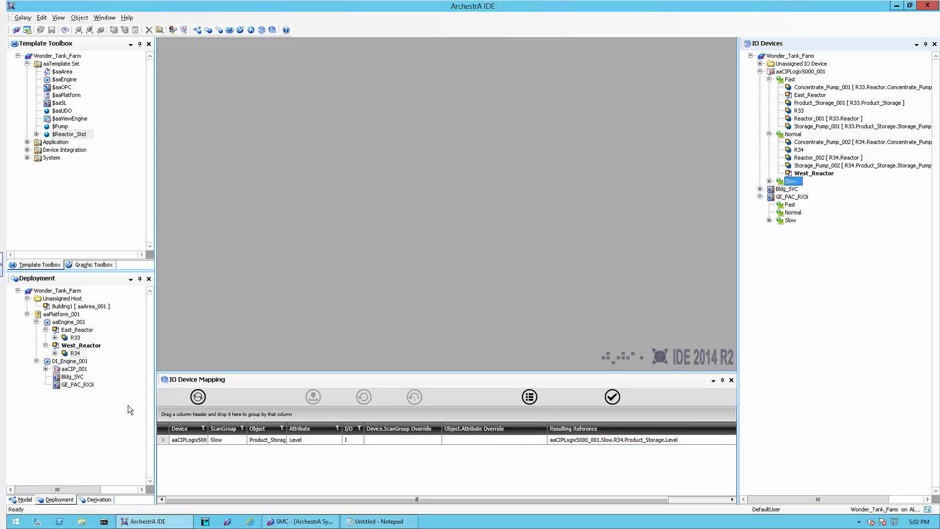
pyautogui.moveTo(835, 285)
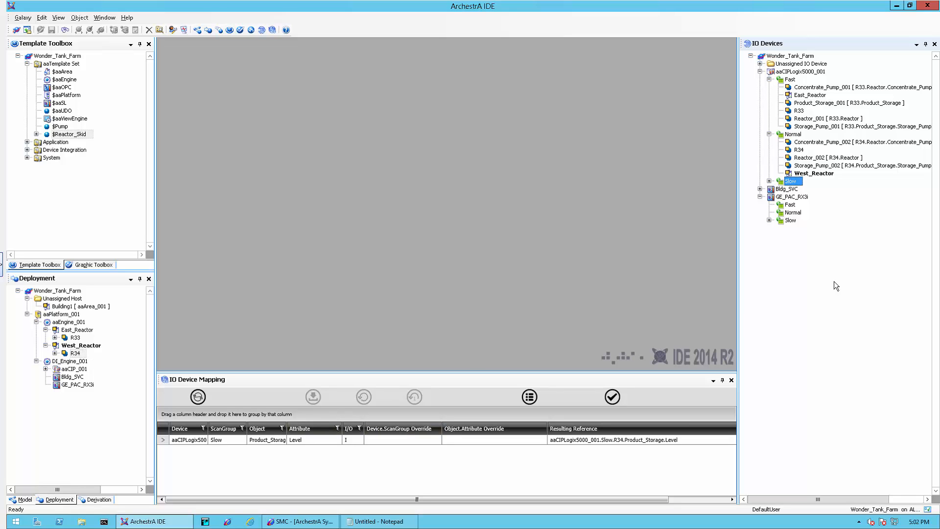
# Drag Product_Storage_002 from the expanded Slow group onto Normal and confirm.
pyautogui.click(770, 180)
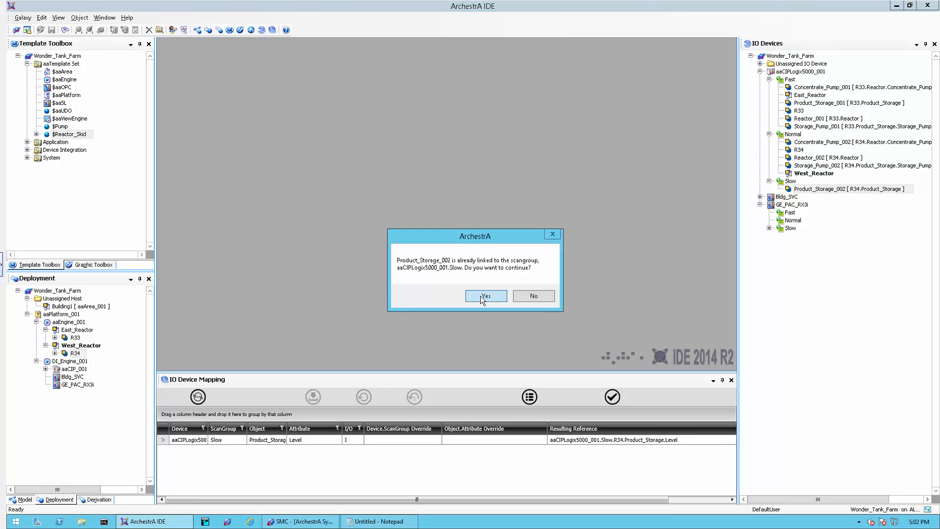
pyautogui.click(484, 295)
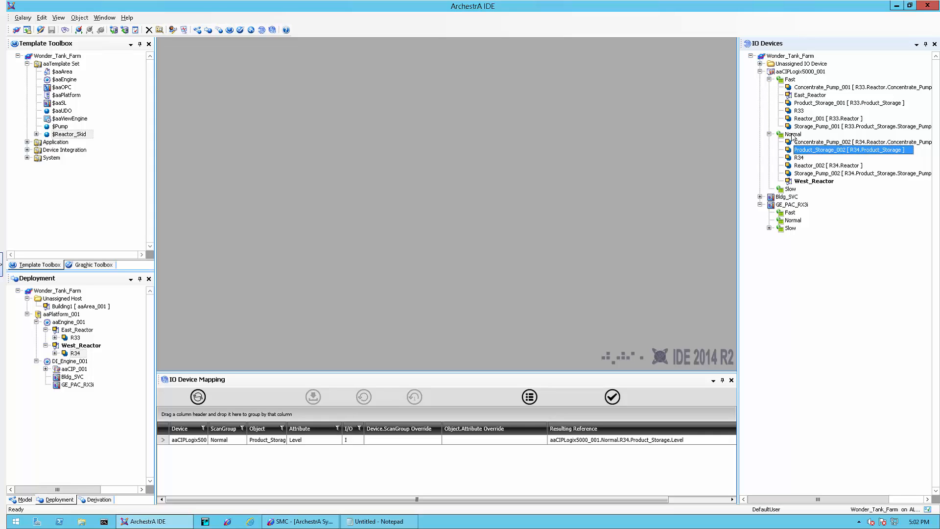
pyautogui.moveTo(783, 194)
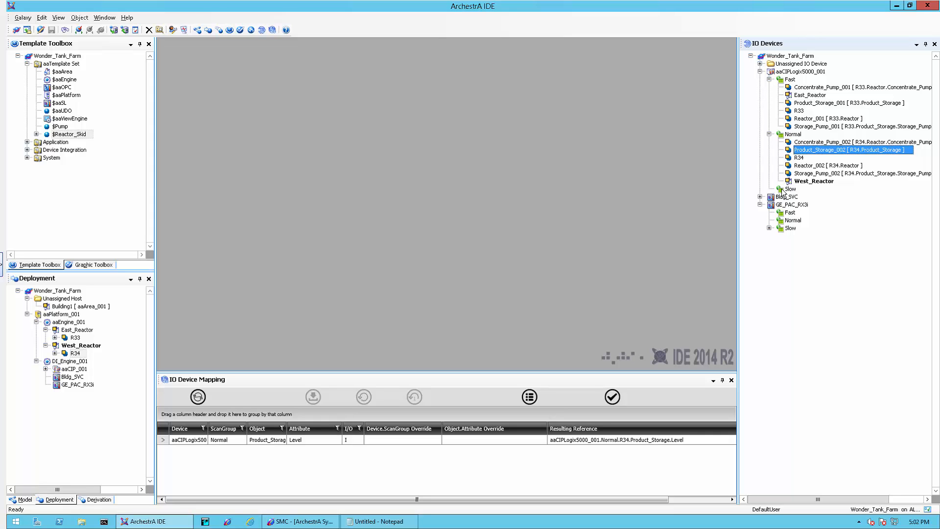
pyautogui.moveTo(771, 206)
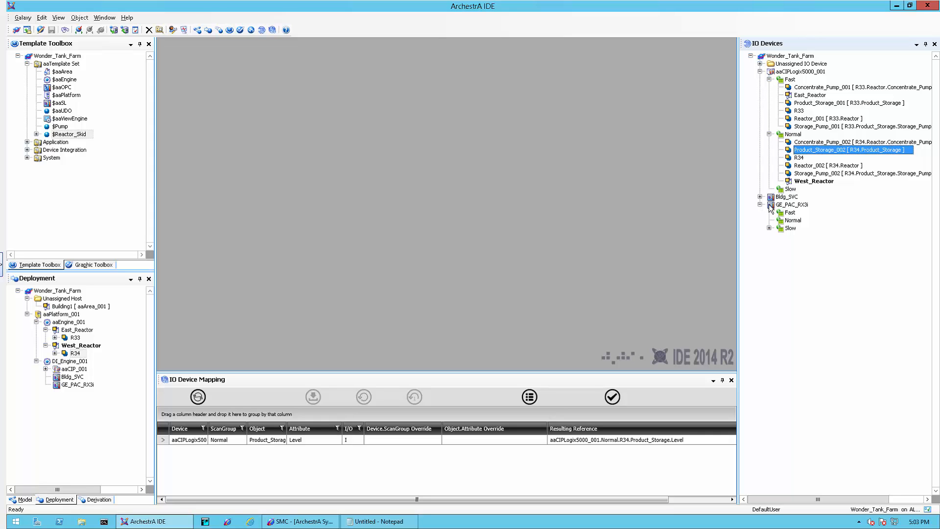
pyautogui.click(792, 205)
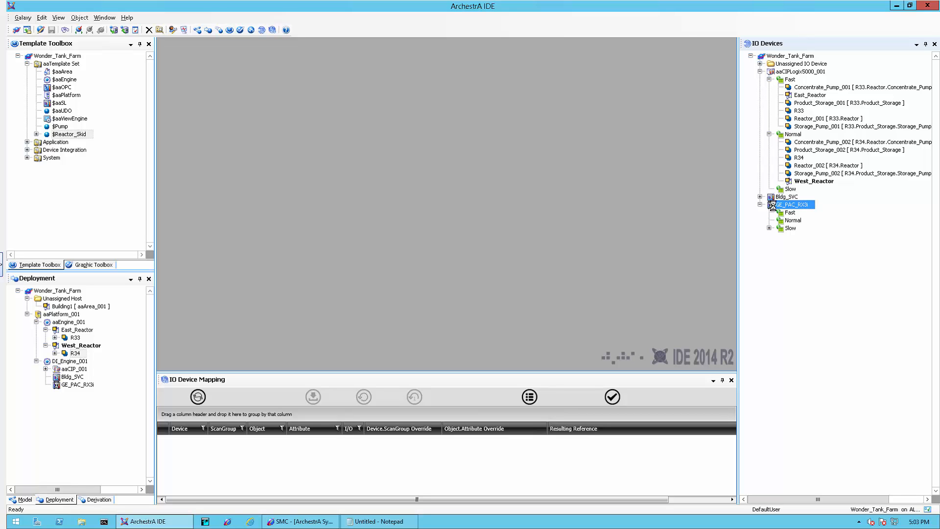
pyautogui.doubleClick(790, 205)
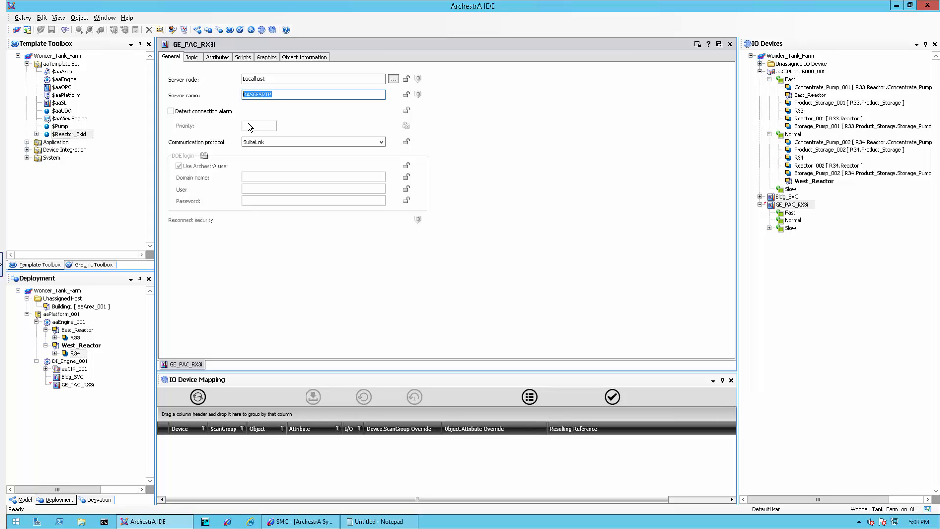
pyautogui.moveTo(208, 72)
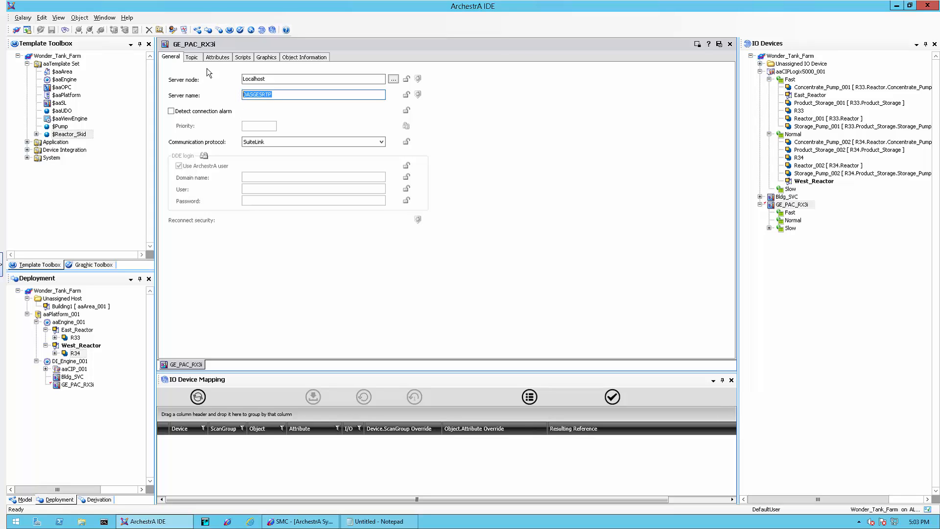
pyautogui.click(192, 57)
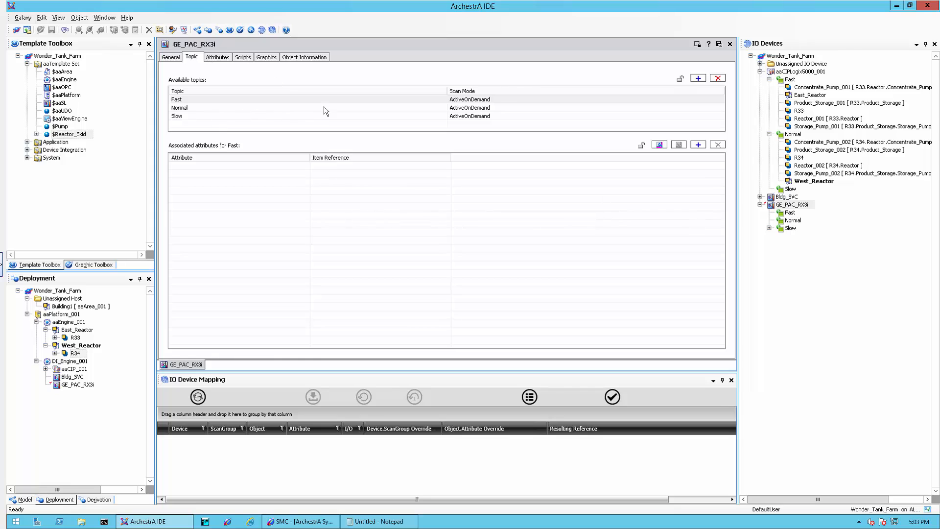
pyautogui.moveTo(720, 70)
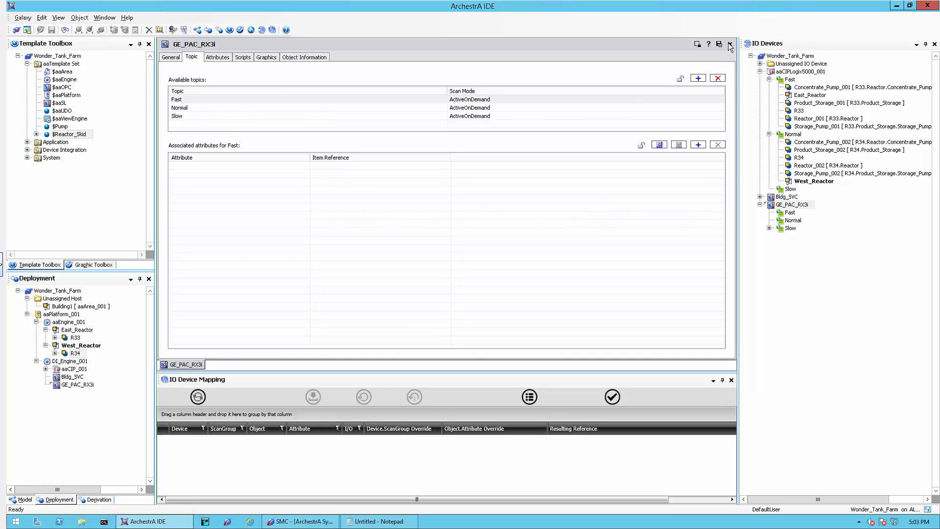
pyautogui.click(729, 44)
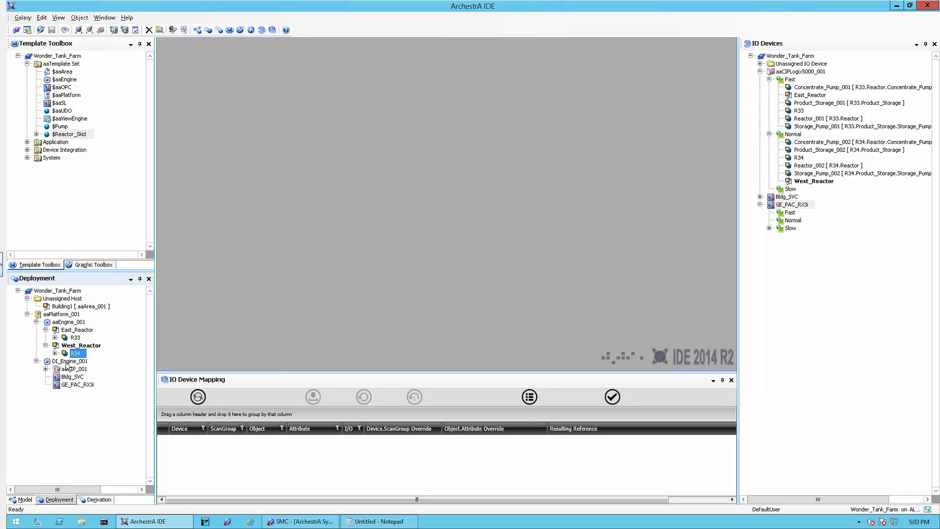
# Relink West_Reactor, then view GE_PAC_RX3i's empty Fast group and its Normal group mappings.
pyautogui.click(81, 345)
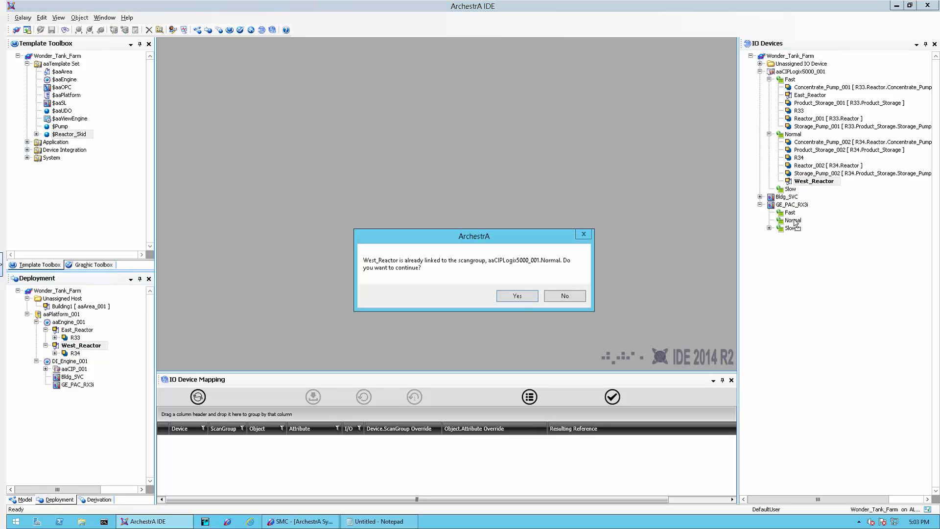
pyautogui.click(516, 296)
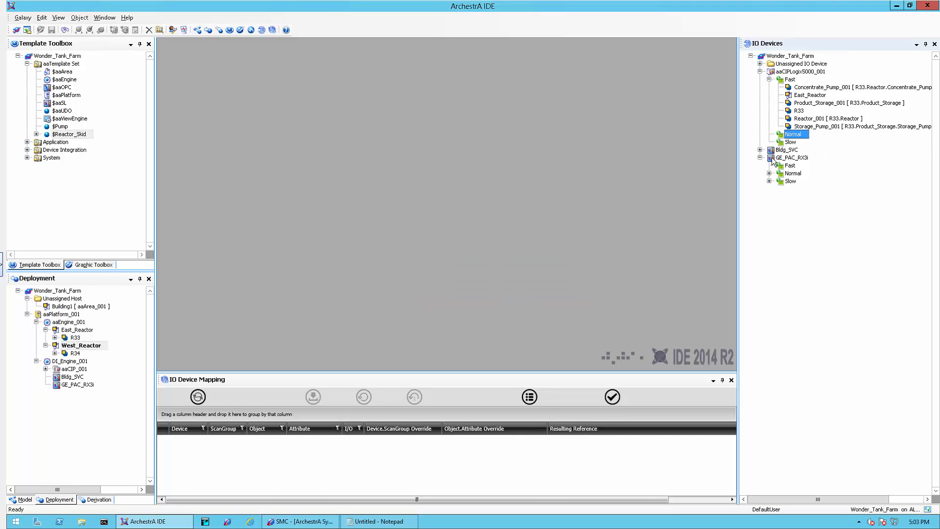
pyautogui.click(793, 157)
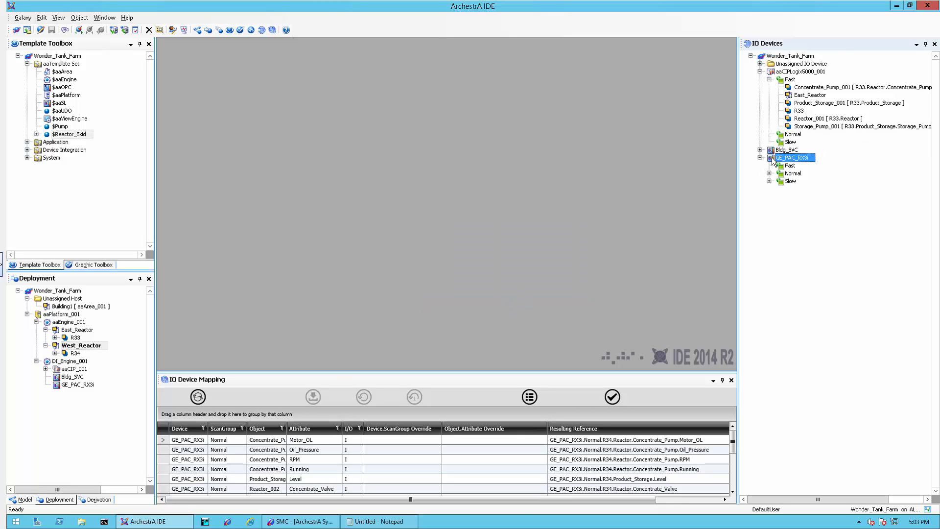
pyautogui.moveTo(781, 166)
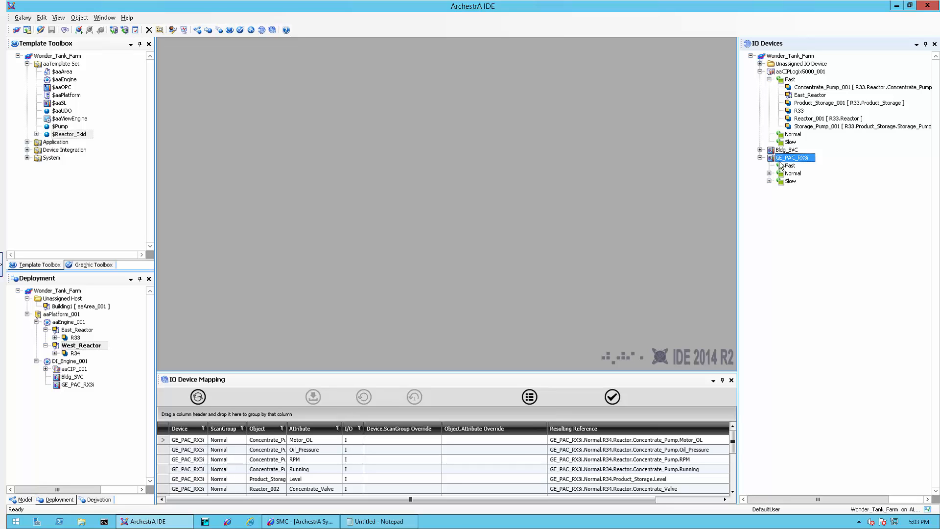
pyautogui.click(791, 165)
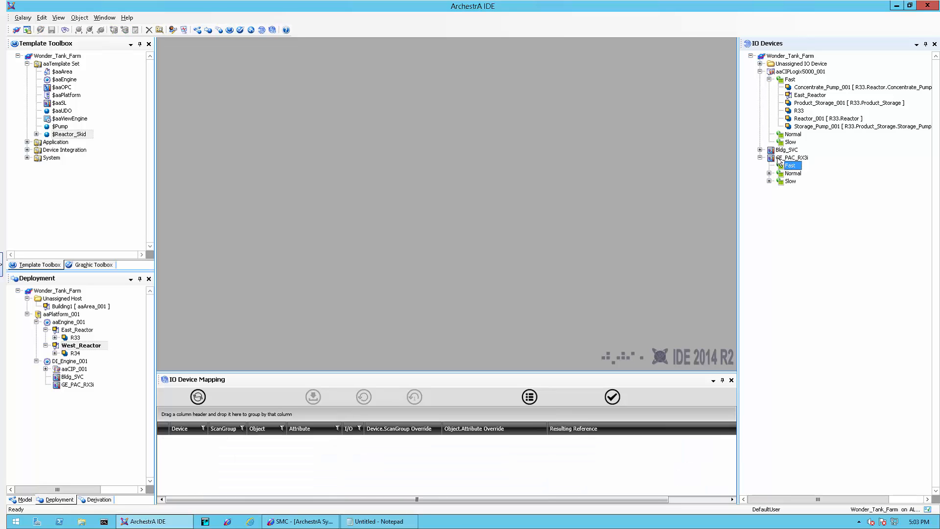
pyautogui.click(792, 157)
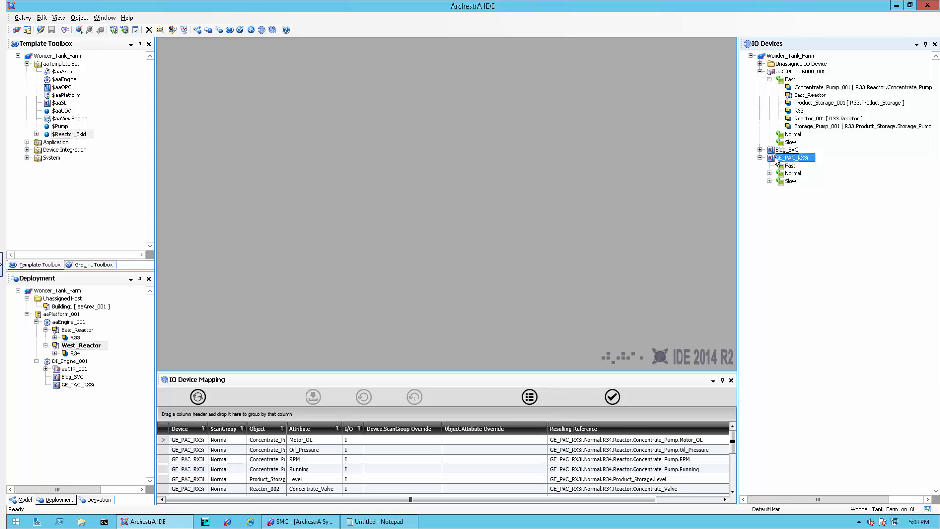
pyautogui.moveTo(701, 227)
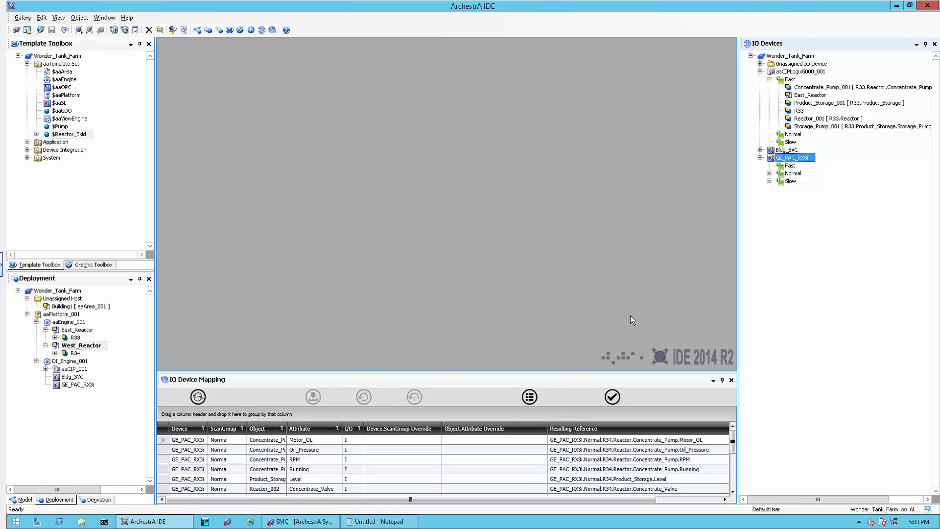
pyautogui.doubleClick(792, 173)
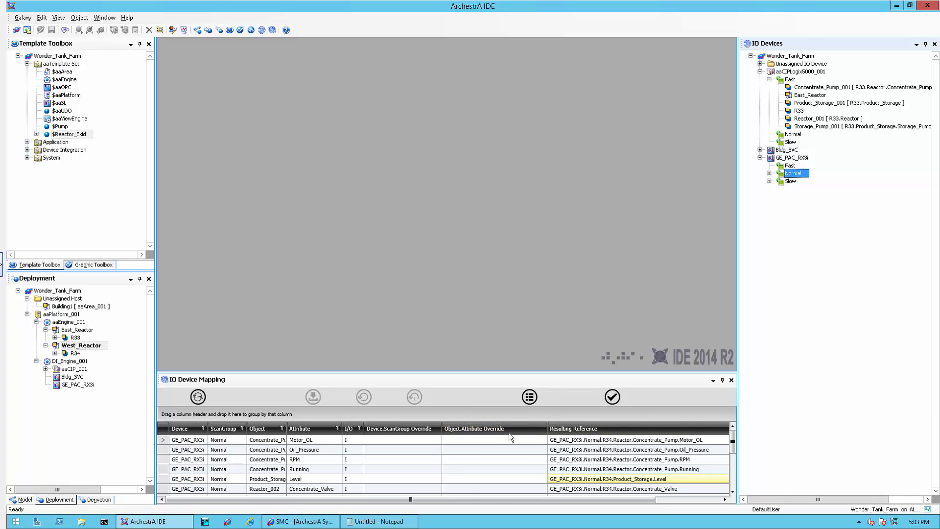
pyautogui.click(493, 439)
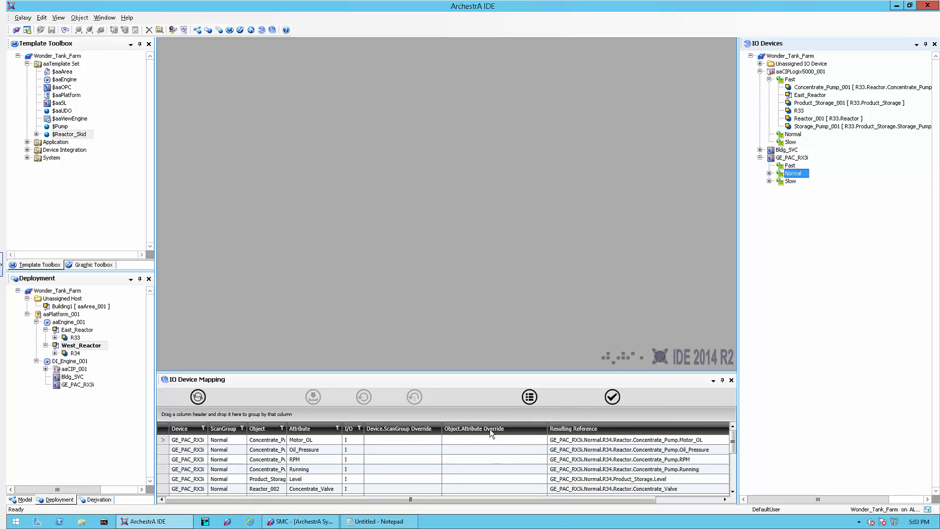
# Validate the GE_PAC_RX3i Normal references, with all 15 failing, and show runtime values.
pyautogui.click(187, 440)
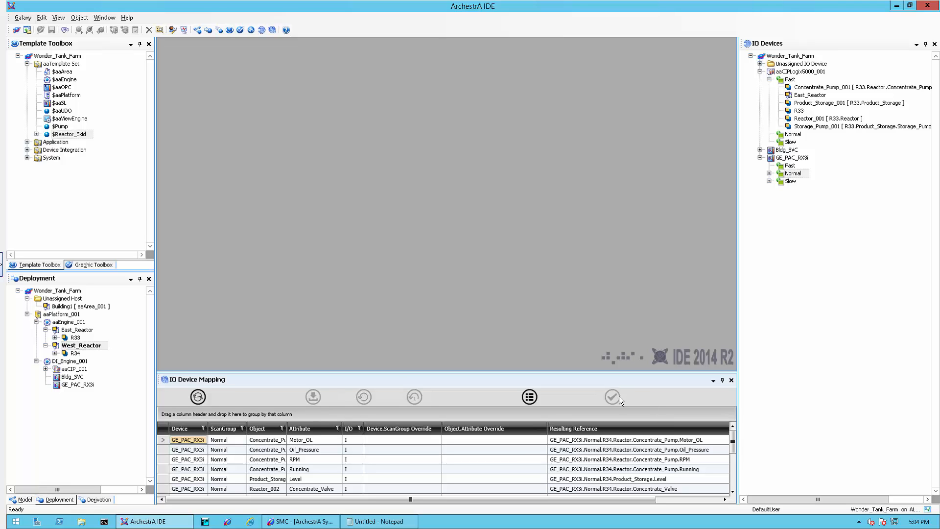
pyautogui.click(612, 396)
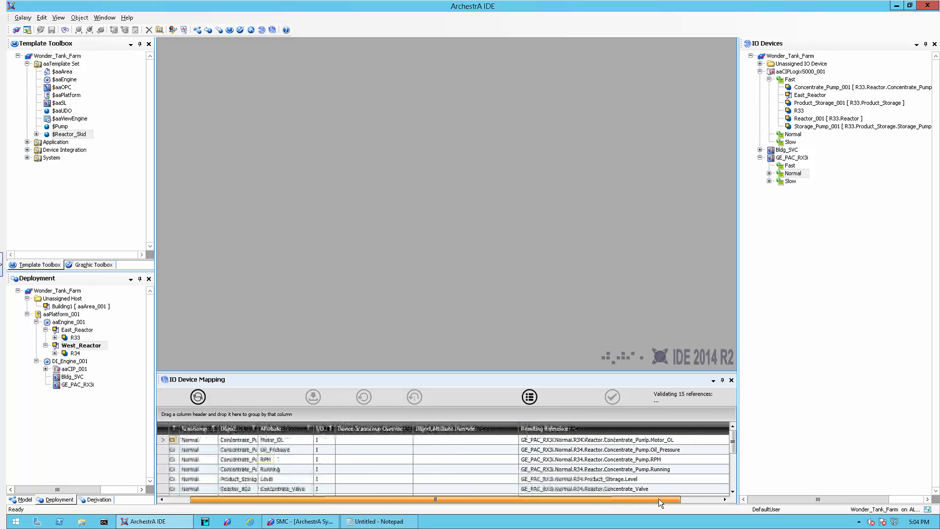
pyautogui.click(612, 396)
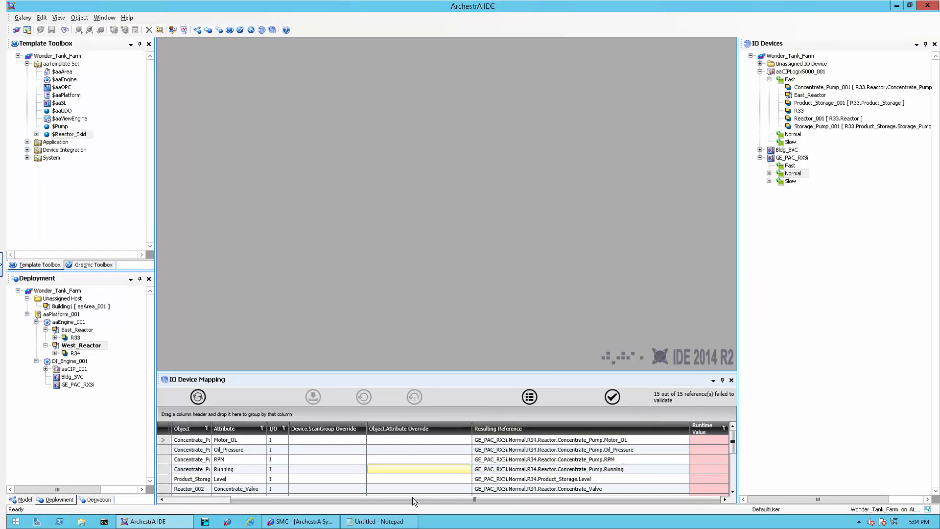
# Select R34 under West_Reactor and rename it to G34.
pyautogui.click(326, 449)
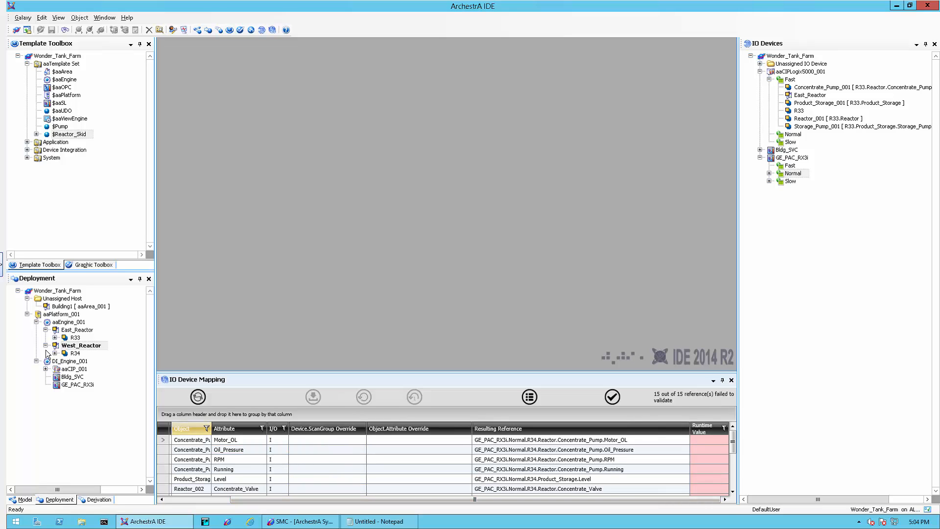
pyautogui.click(75, 353)
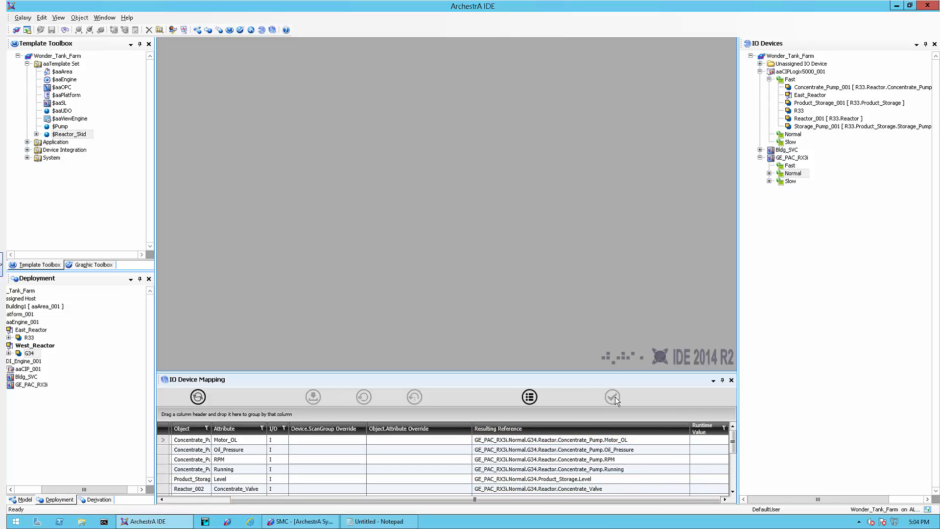
# Revalidate the G34 references (4 of 15 fail), inspect RPM, and switch to the controller session.
pyautogui.click(612, 396)
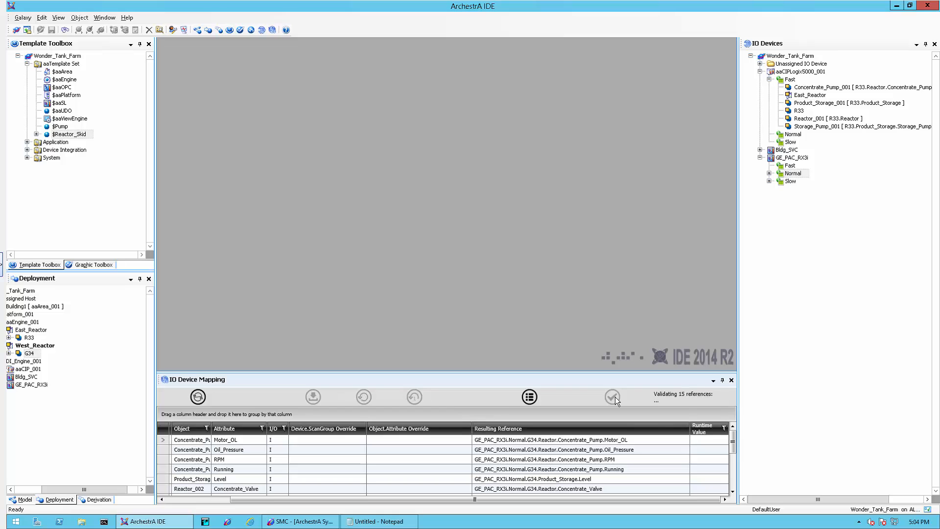
pyautogui.click(612, 396)
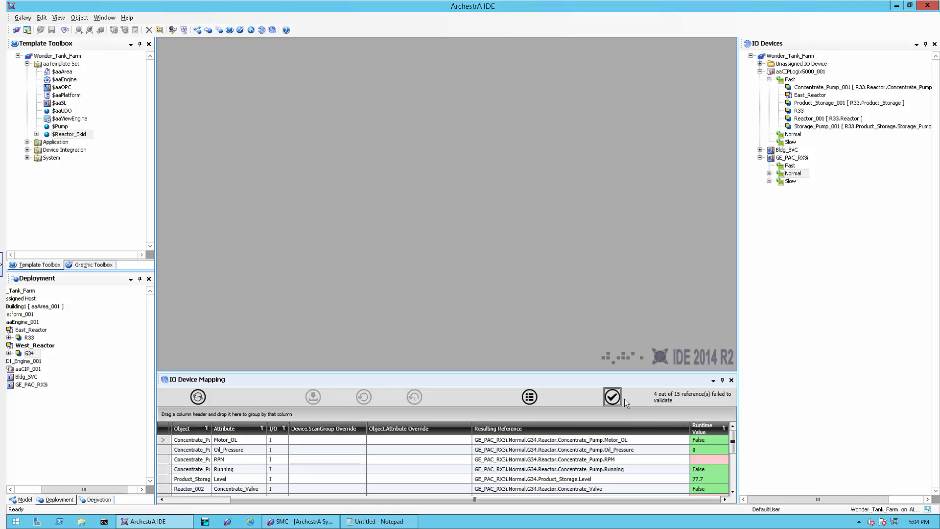
pyautogui.scroll(-3)
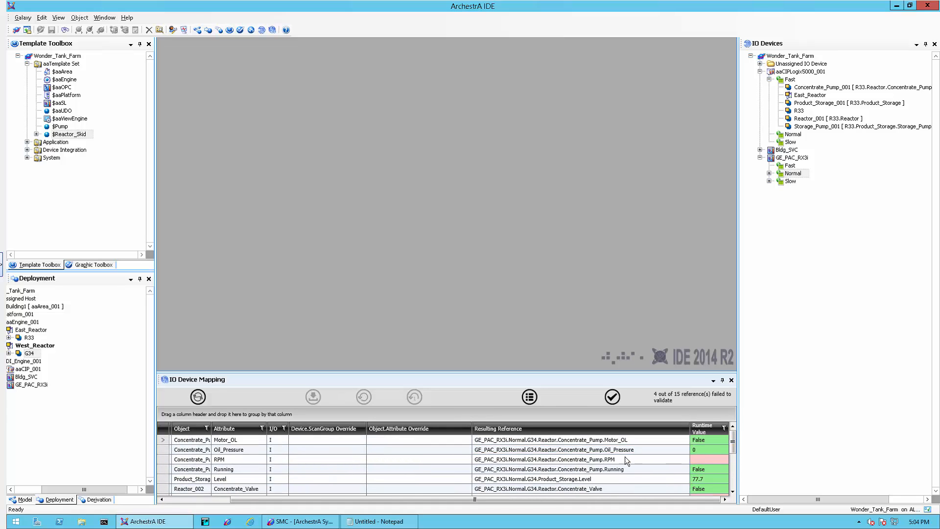
pyautogui.click(545, 459)
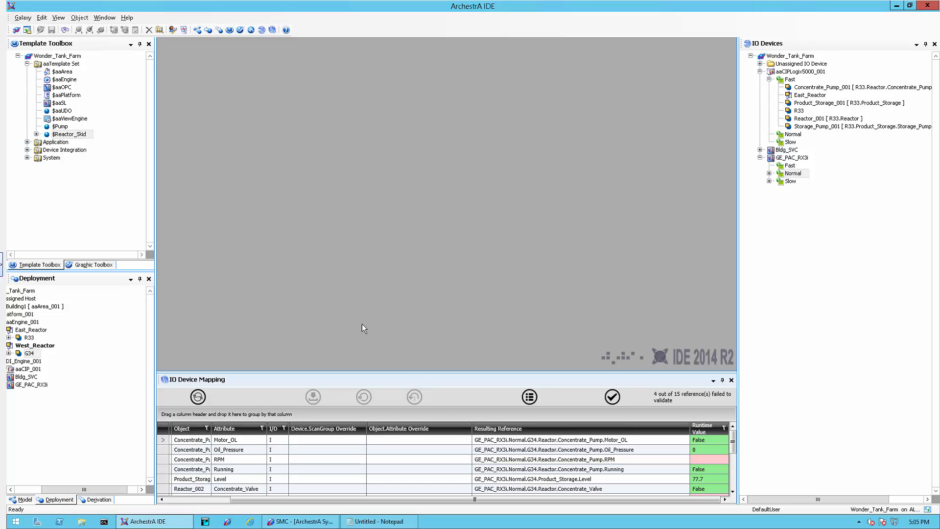
pyautogui.click(117, 5)
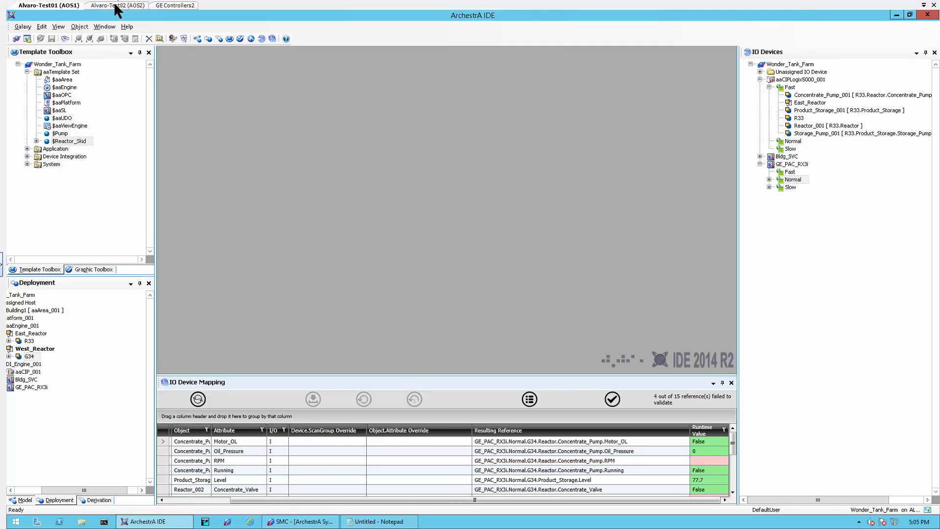
pyautogui.click(170, 5)
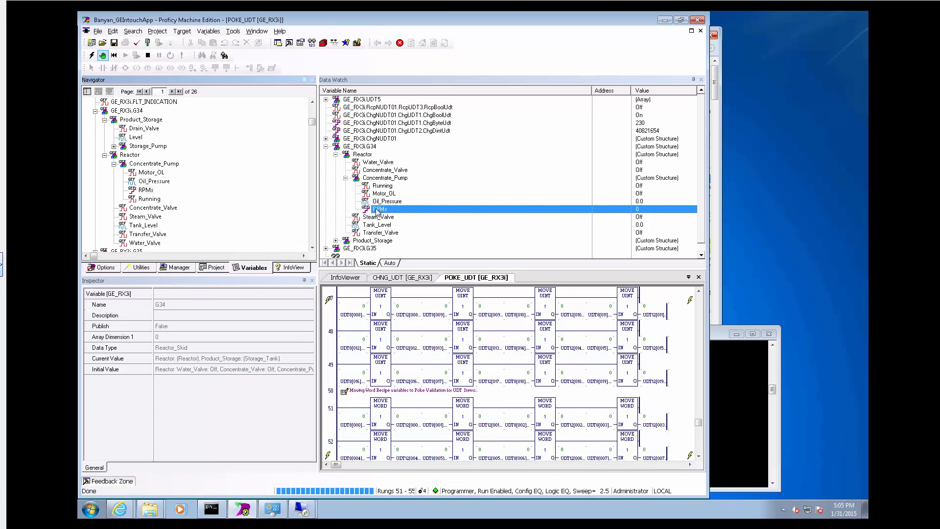
# Select the RPMs tag under GE_RX3i.G34 > Reactor > Concentrate_Pump in Data Watch.
pyautogui.click(378, 208)
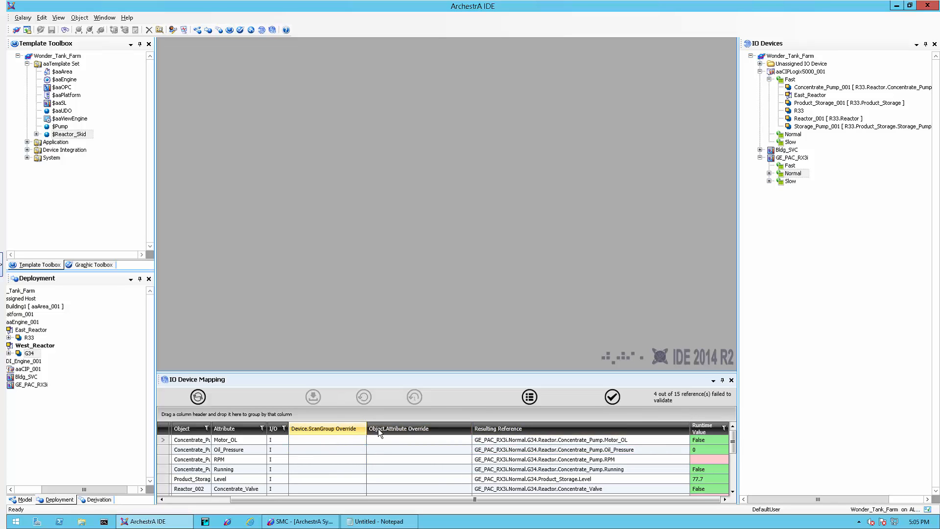
# Copy the RPM reference into Notepad, append 's', and select G34.Reactor.Concentrate_Pump.RPMs.
pyautogui.click(399, 428)
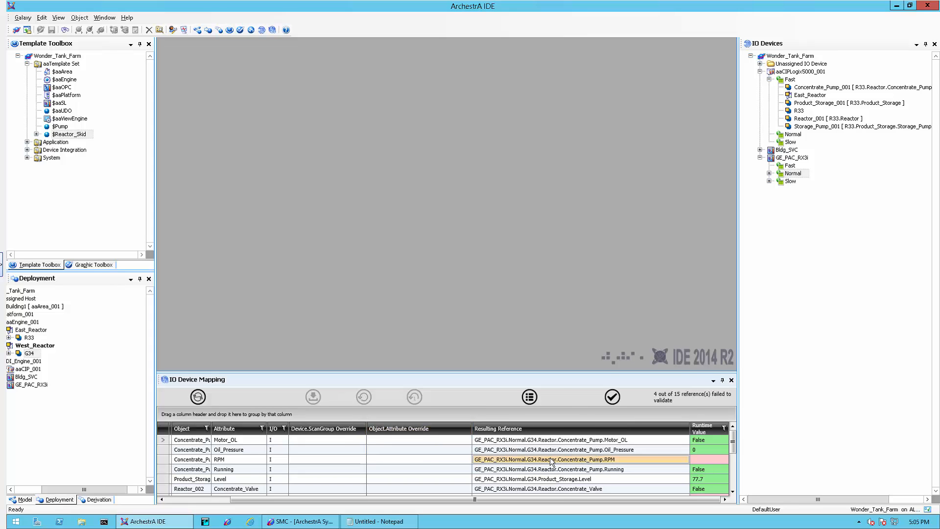
pyautogui.click(377, 520)
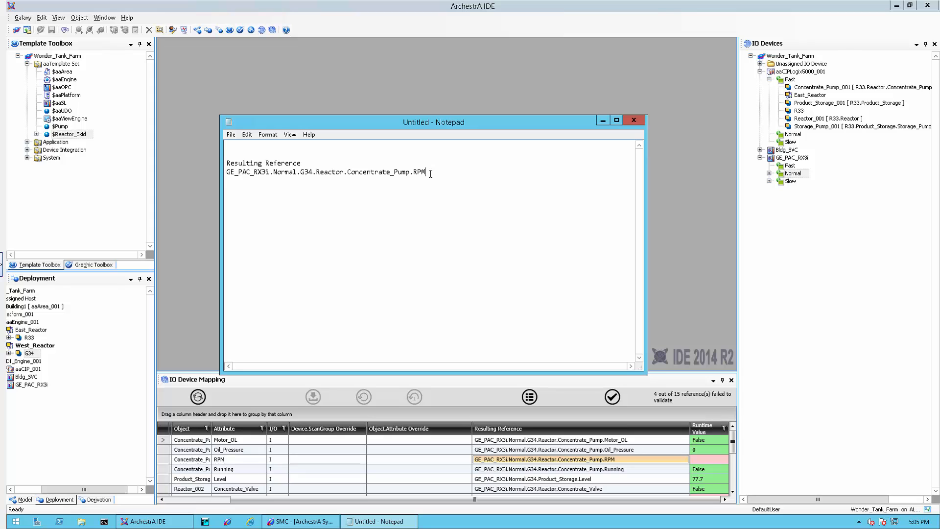
pyautogui.write('s')
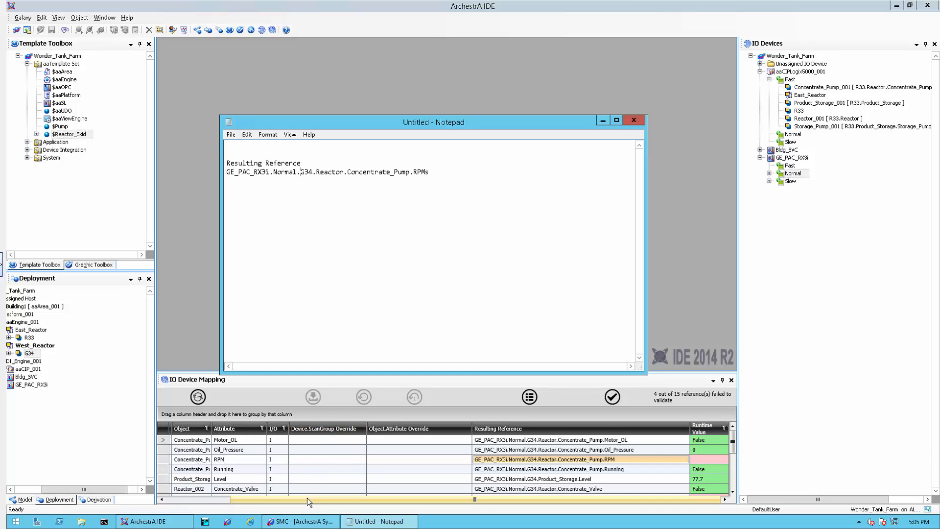
pyautogui.click(398, 427)
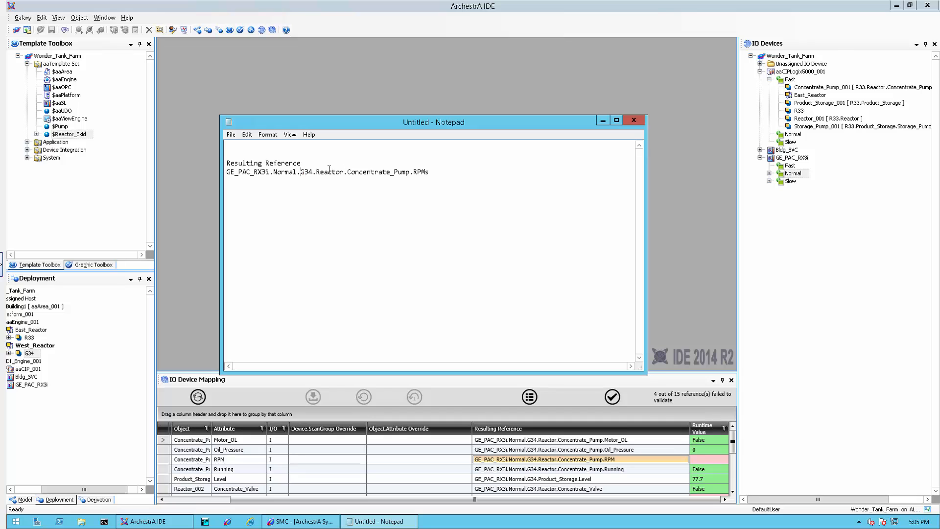
pyautogui.moveTo(301, 171); pyautogui.dragTo(429, 171)
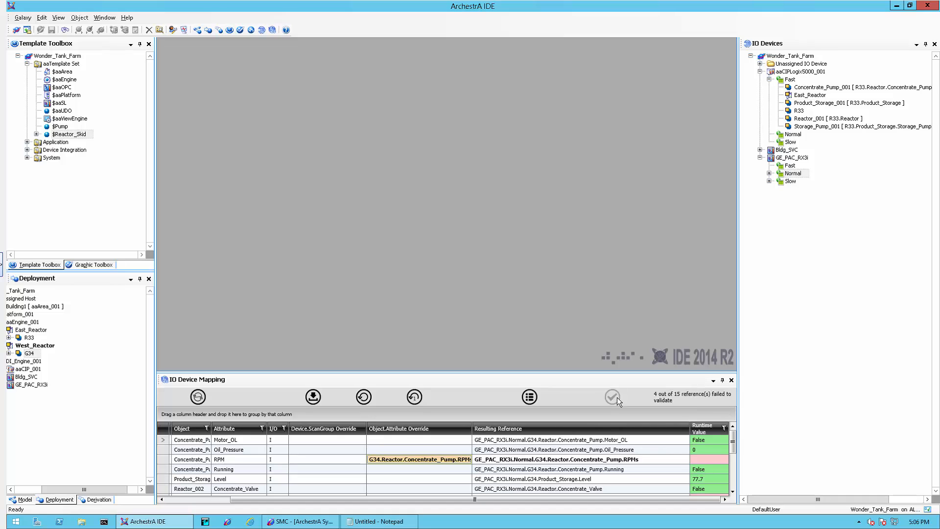
# Revalidate the corrected references, leaving 3 of 15 failing and RPMs reading 0.
pyautogui.click(612, 396)
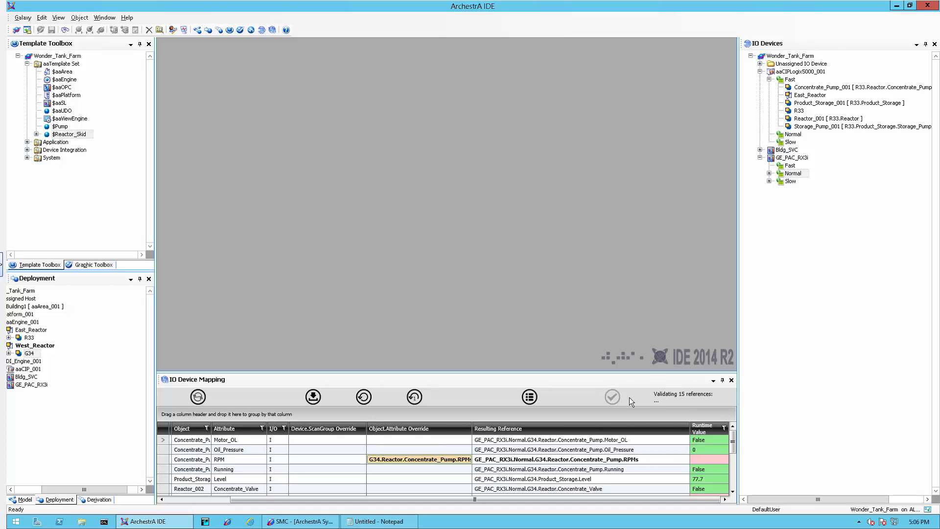
pyautogui.click(611, 396)
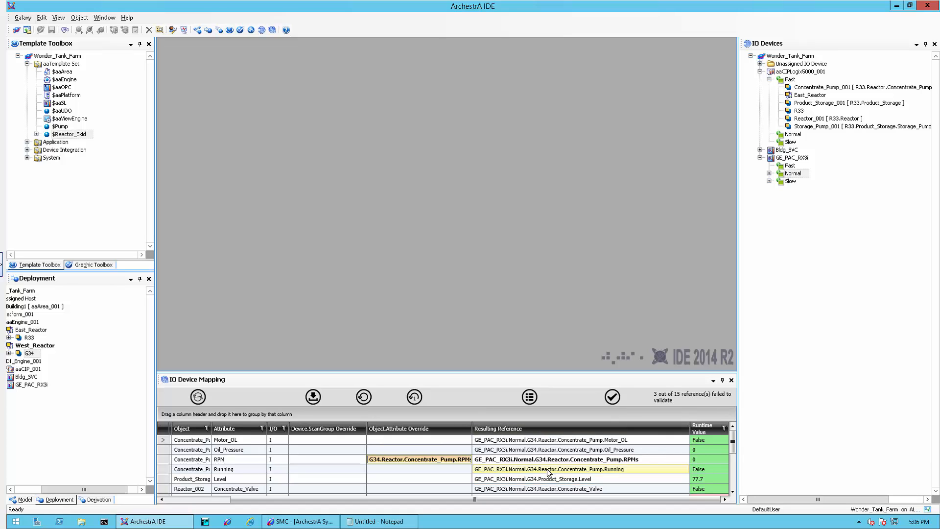
pyautogui.moveTo(312, 396)
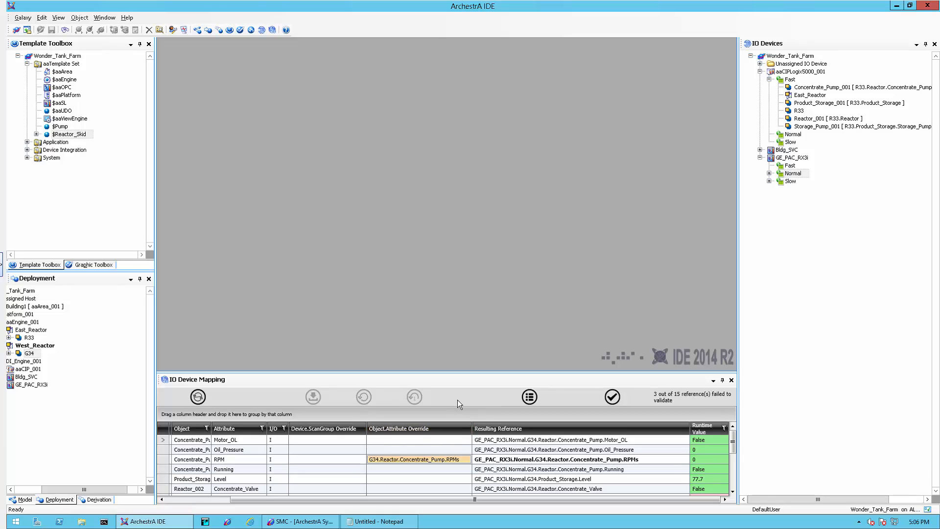
pyautogui.click(191, 438)
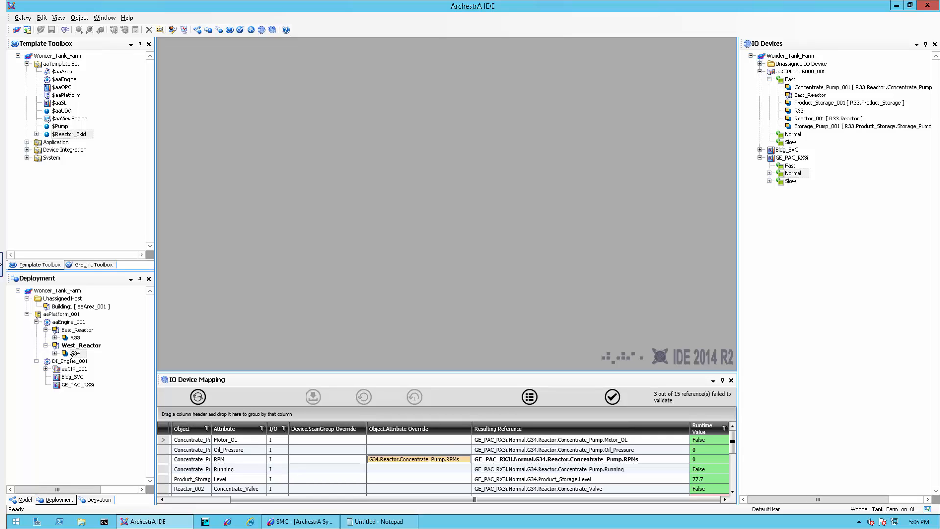
# Select West_Reactor with its G34 objects plus the GE_PAC_RX3i device.
pyautogui.click(54, 353)
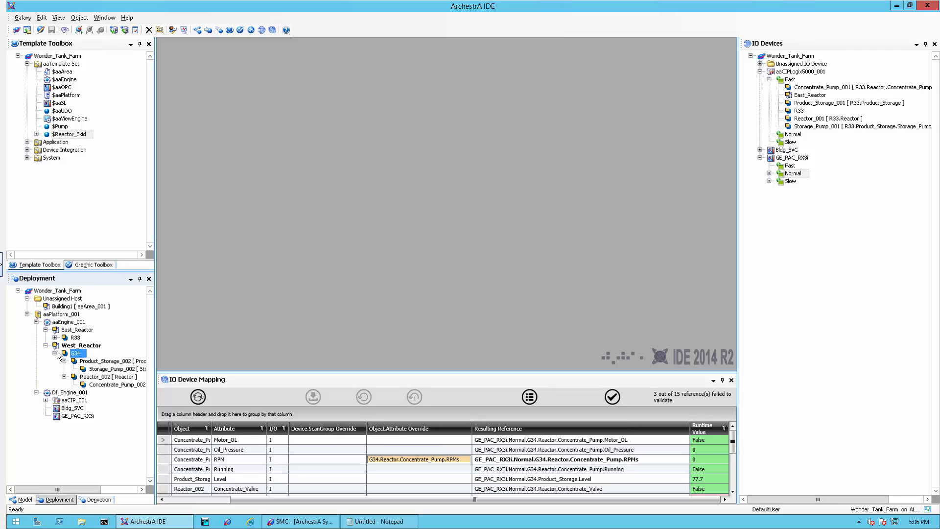
pyautogui.click(82, 344)
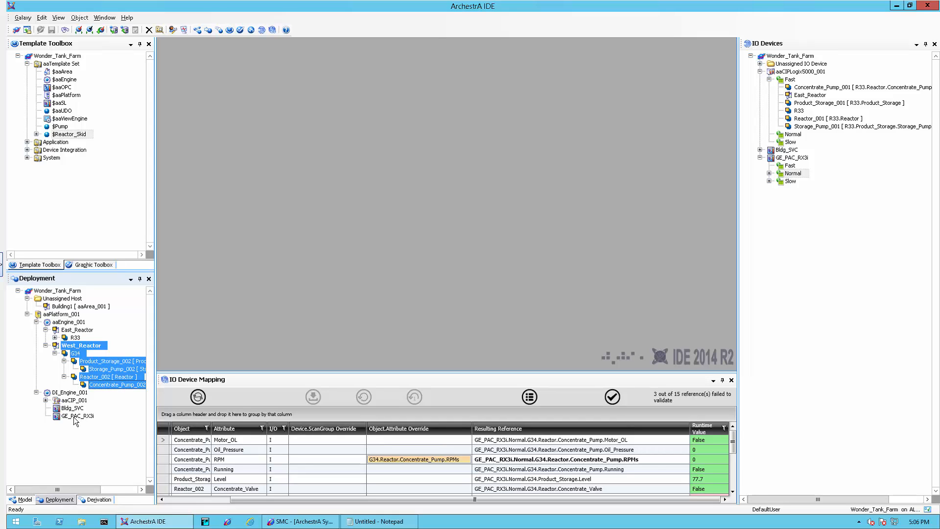
pyautogui.click(84, 345)
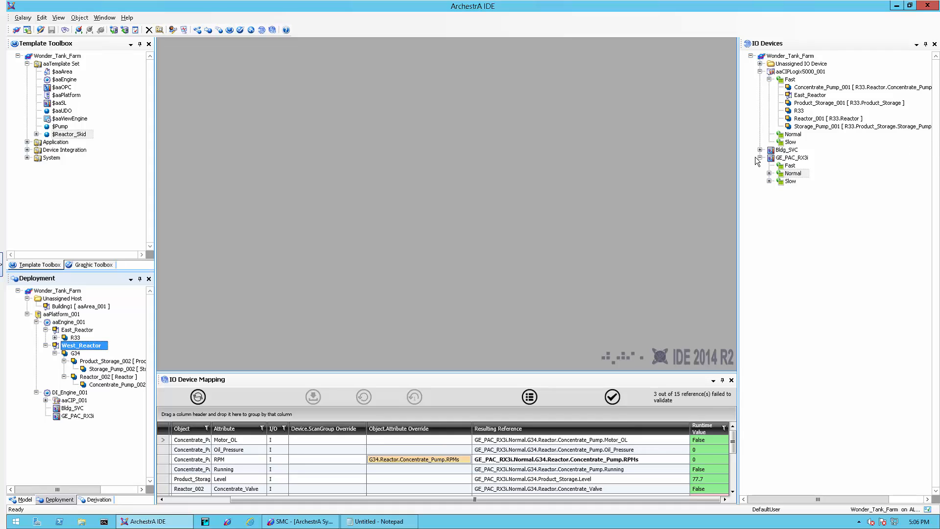
pyautogui.moveTo(785, 185)
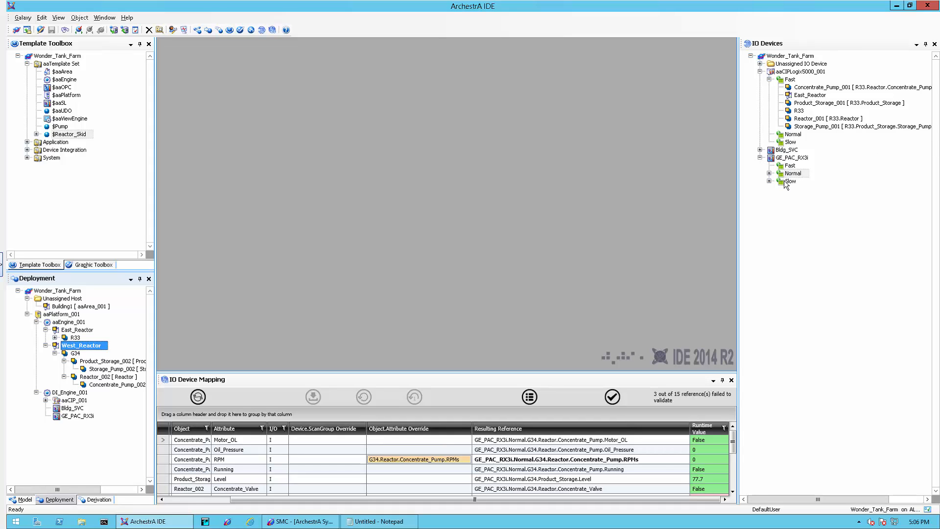
pyautogui.click(770, 174)
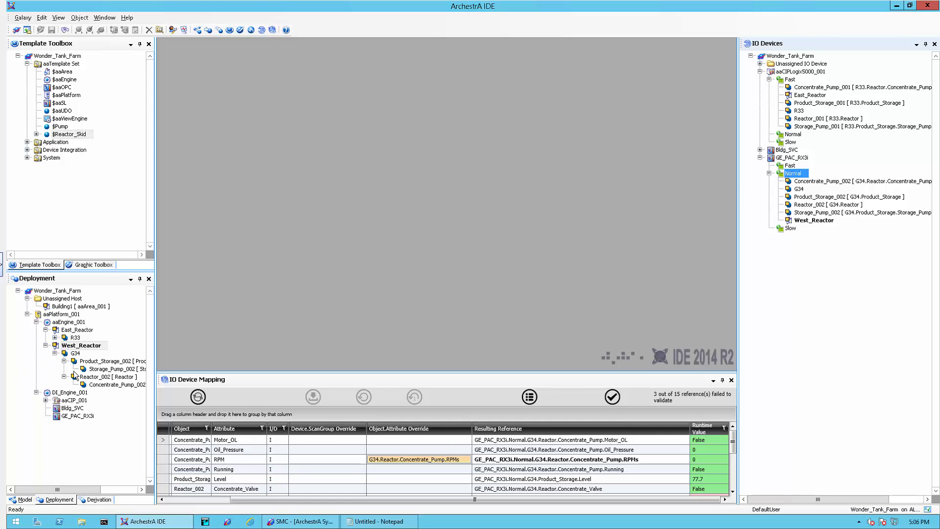
pyautogui.click(81, 344)
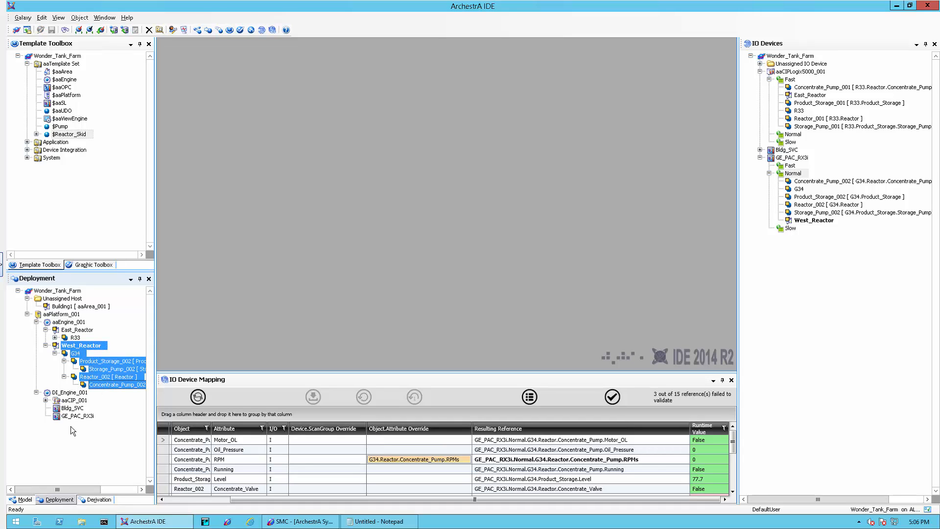
pyautogui.click(78, 416)
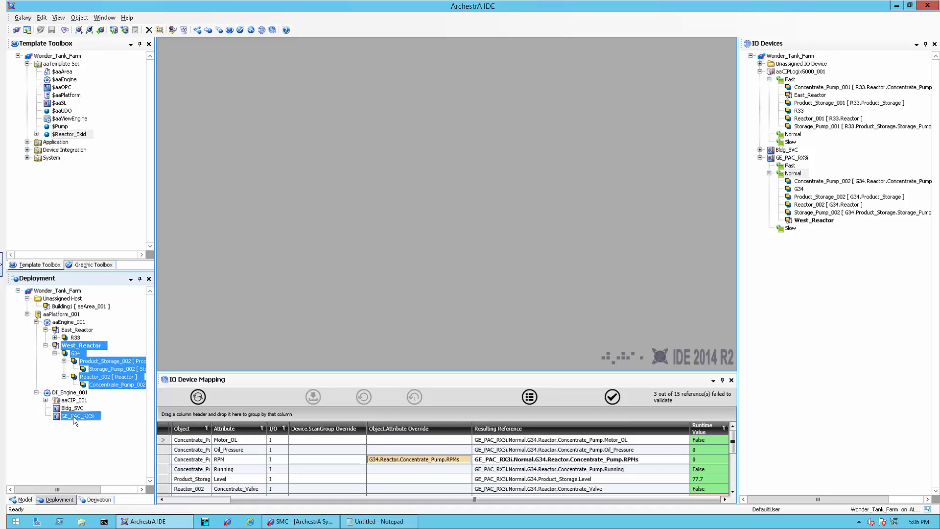
# Export the 7 selected objects as West_Reactor.aaPKG on the desktop.
pyautogui.rightClick(78, 415)
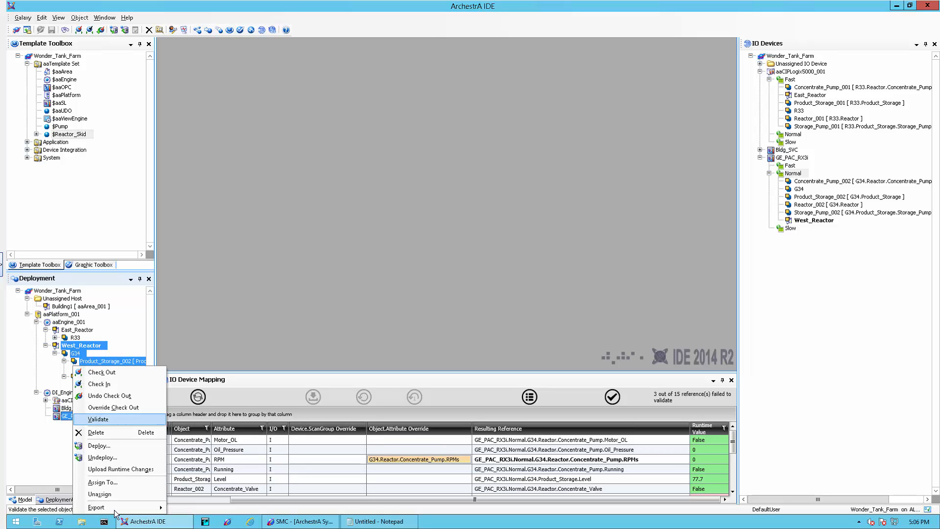
pyautogui.click(96, 507)
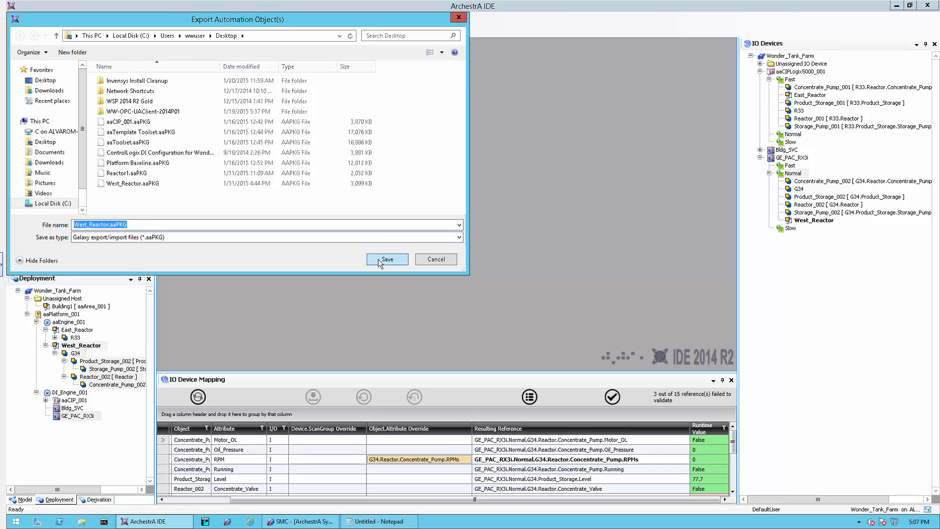
pyautogui.click(386, 259)
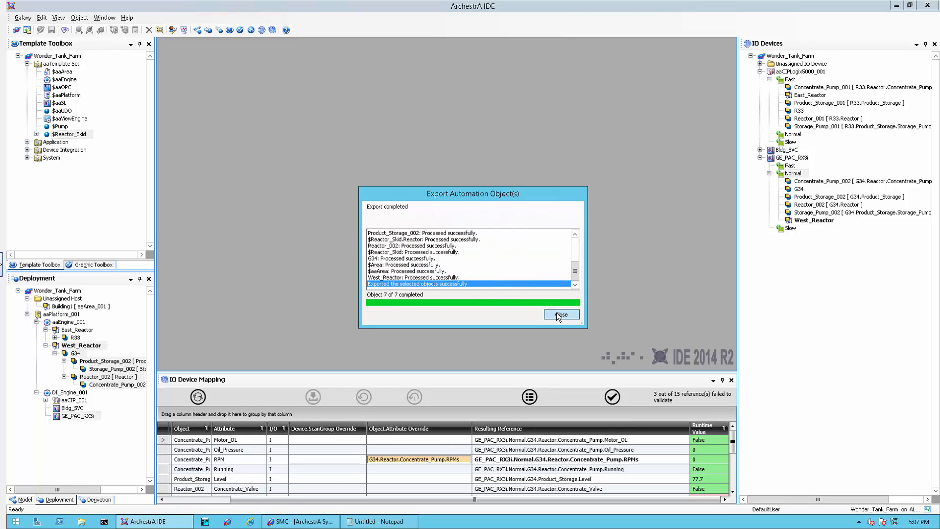
pyautogui.click(560, 315)
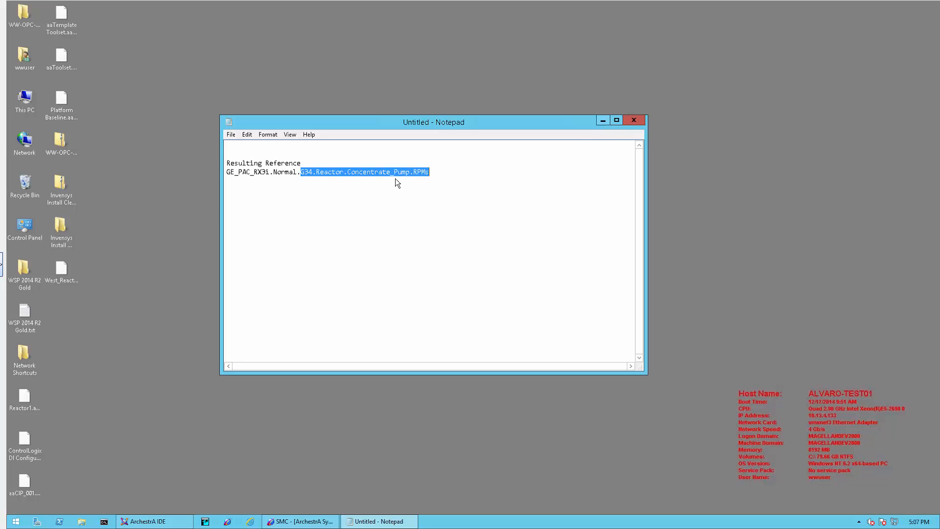
# Paste West_Reactor.aaPKG onto the second machine's desktop and bring up its ArchestrA IDE.
pyautogui.rightClick(61, 270)
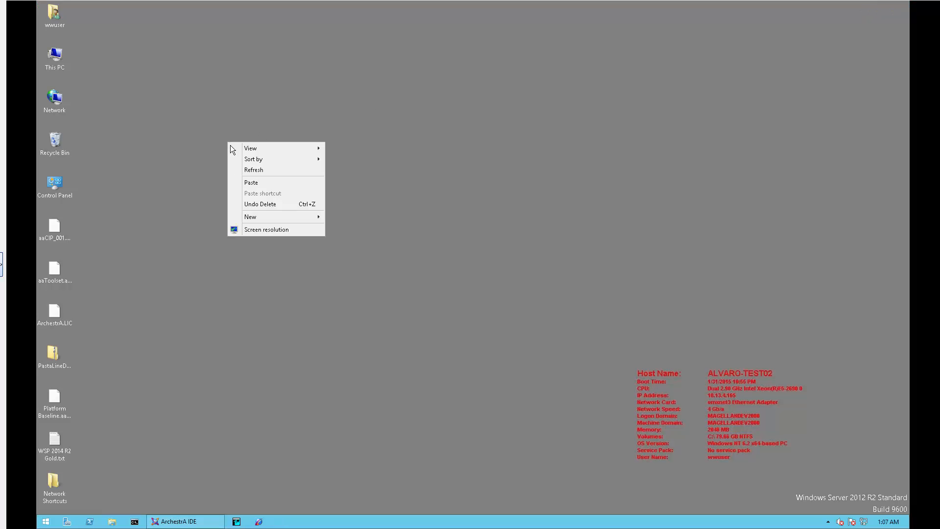
pyautogui.click(365, 253)
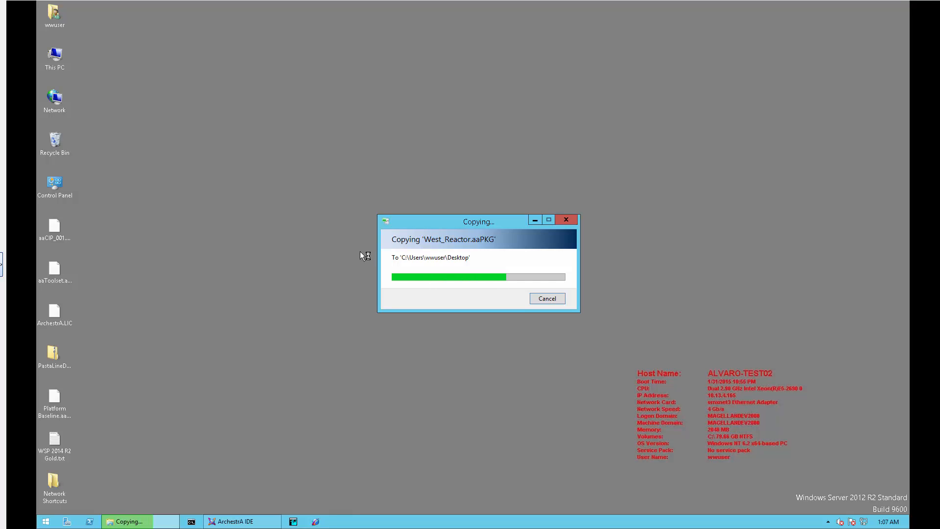
pyautogui.moveTo(353, 352)
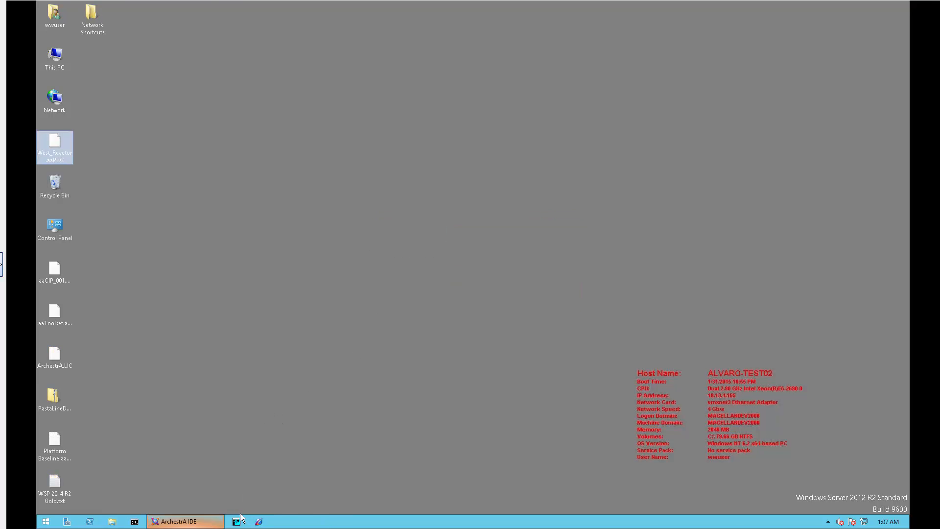
pyautogui.click(184, 520)
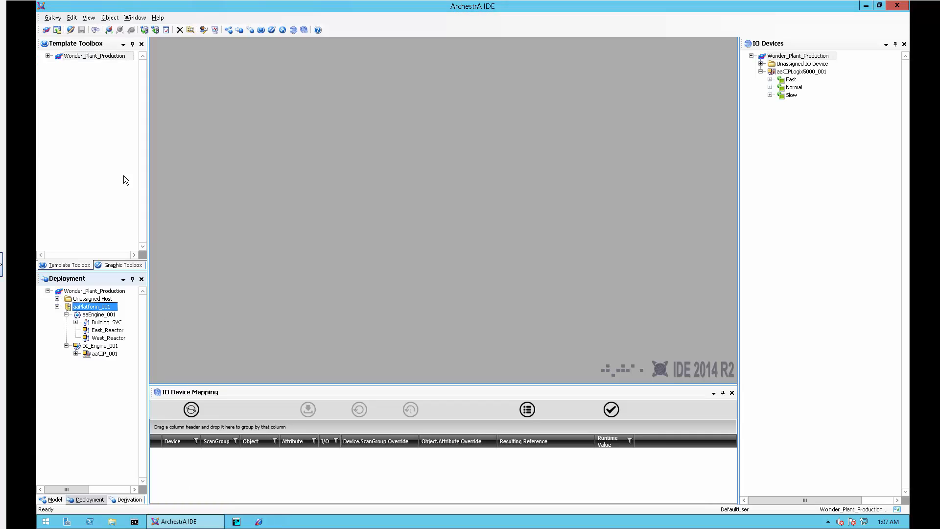
# Import West_Reactor.aaPKG via Galaxy > Import with default preferences, importing 19 of 19 objects.
pyautogui.click(53, 17)
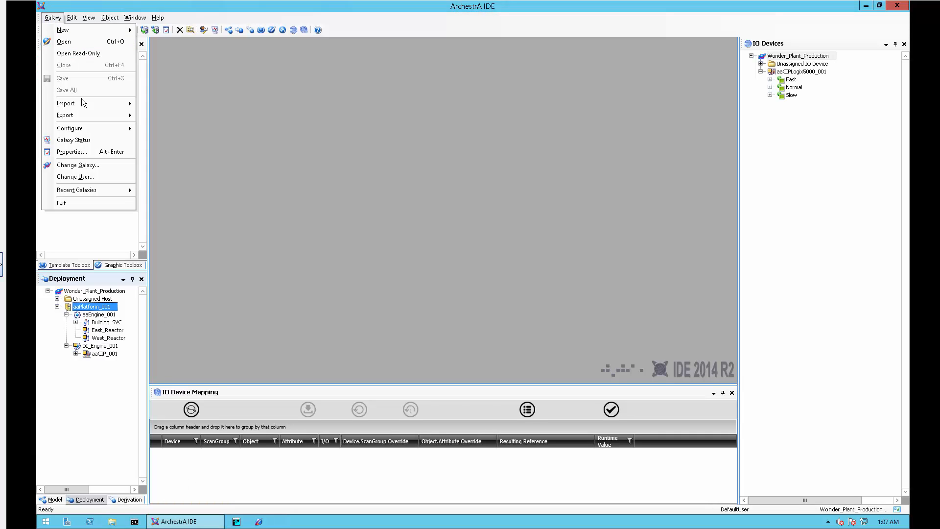
pyautogui.click(65, 103)
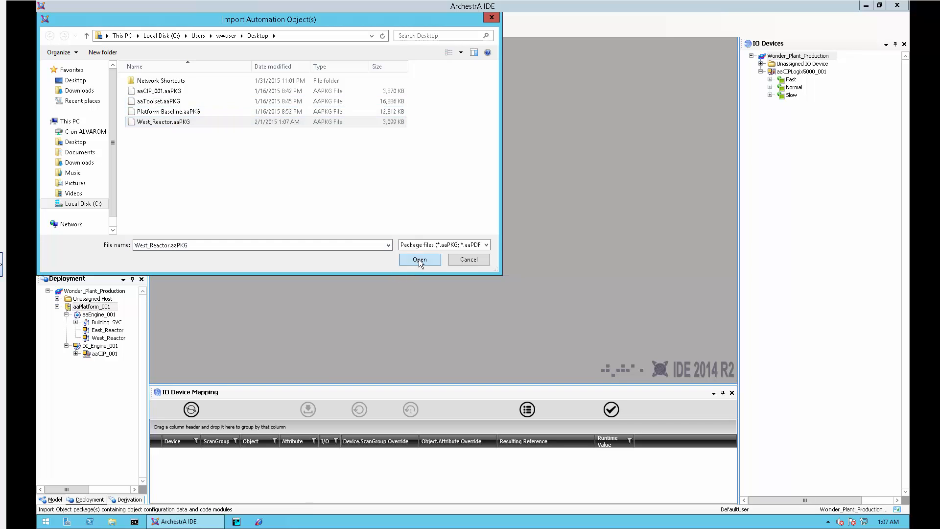
pyautogui.click(419, 259)
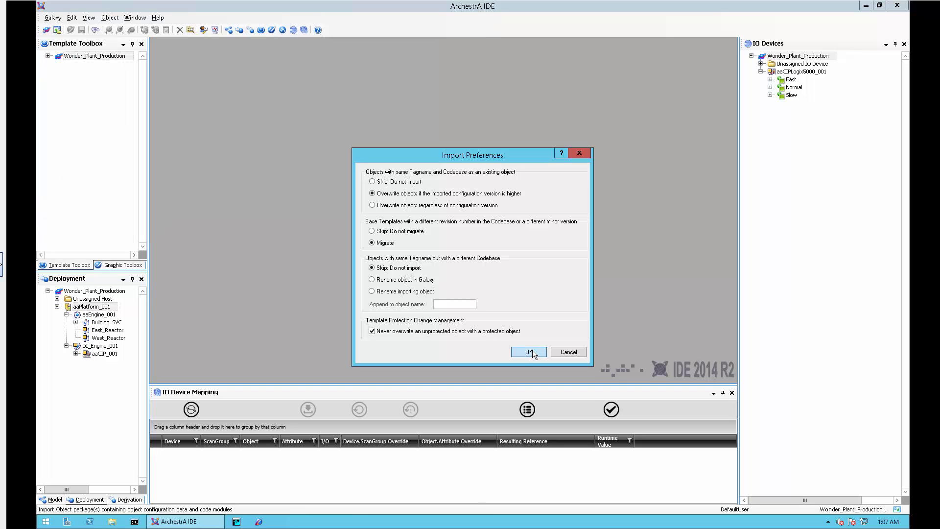
pyautogui.click(527, 352)
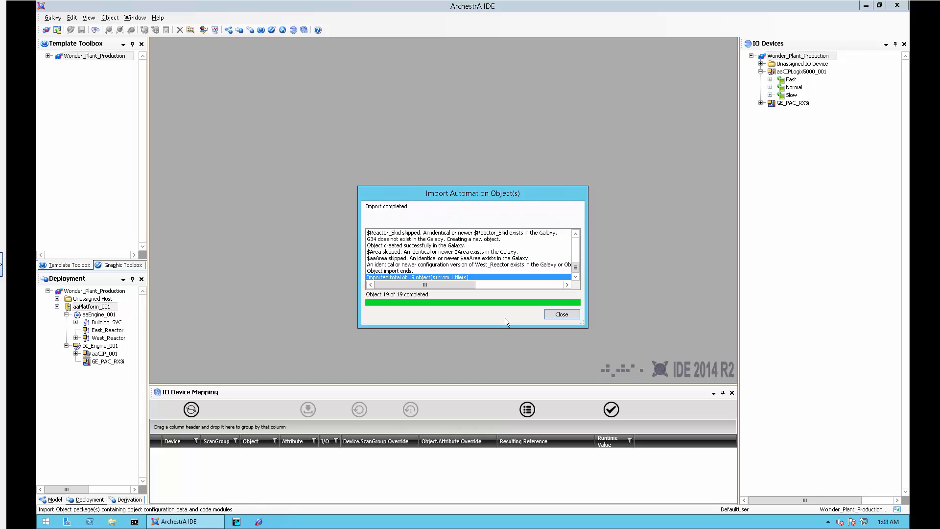
pyautogui.moveTo(645, 271)
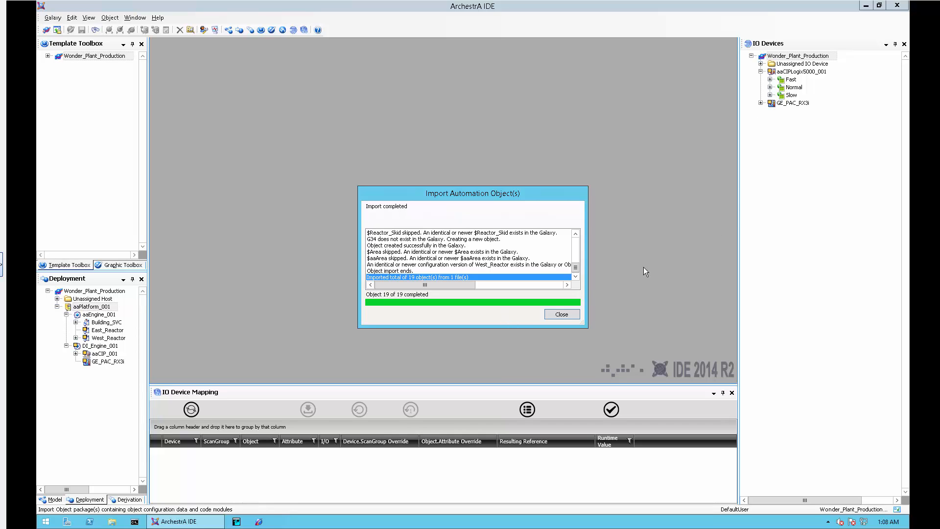
pyautogui.click(561, 313)
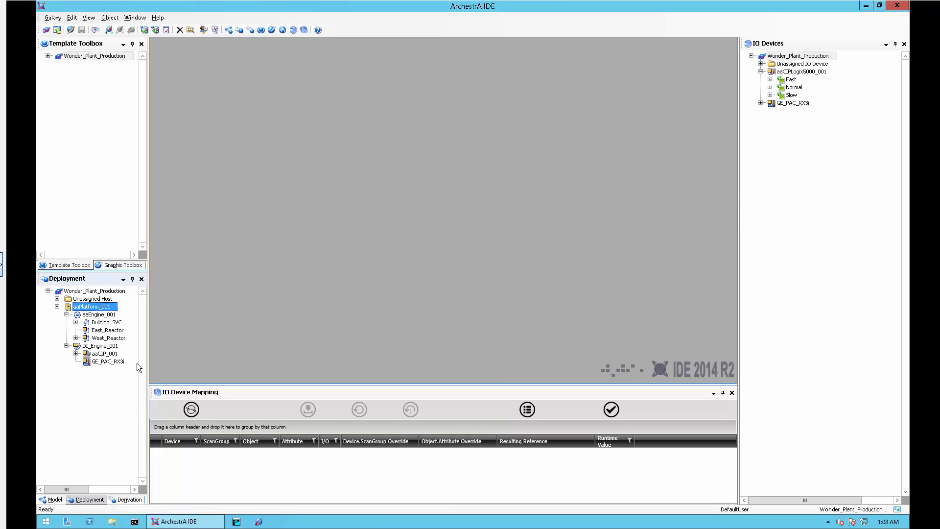
# Expand West_Reactor > G34 and GE_PAC_RX3i > Normal, then return to the first machine.
pyautogui.click(75, 337)
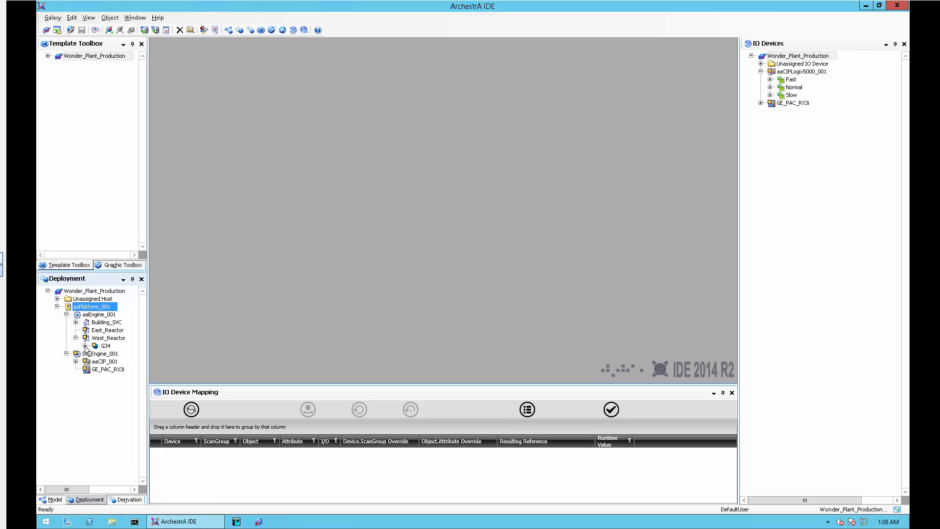
pyautogui.click(88, 346)
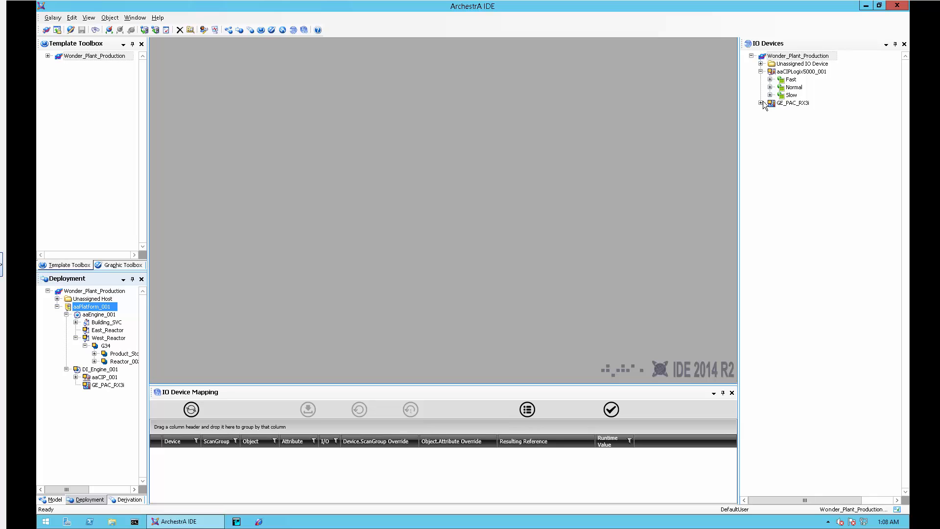
pyautogui.click(761, 102)
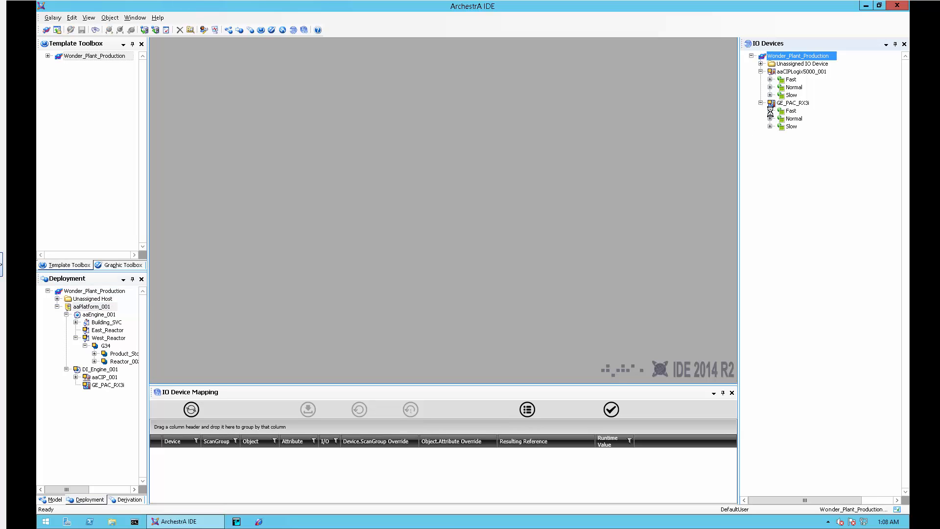
pyautogui.click(770, 118)
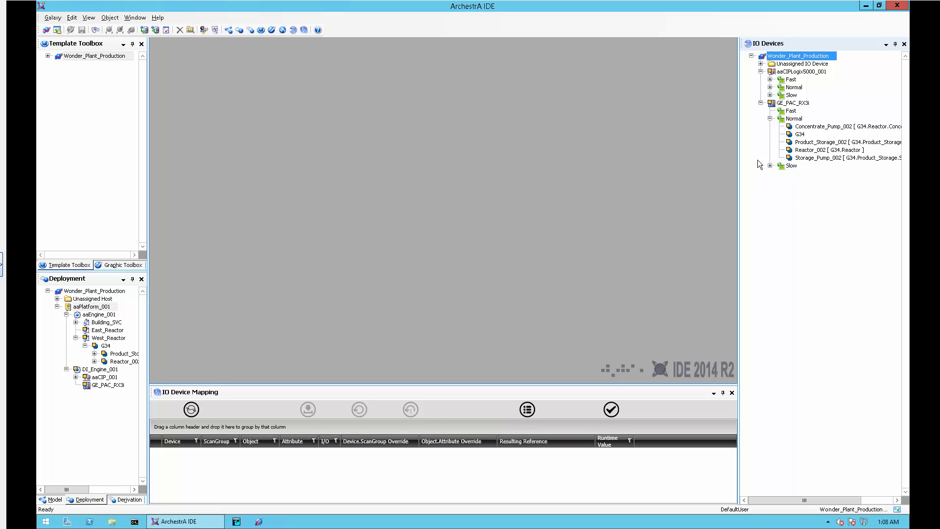
pyautogui.click(794, 102)
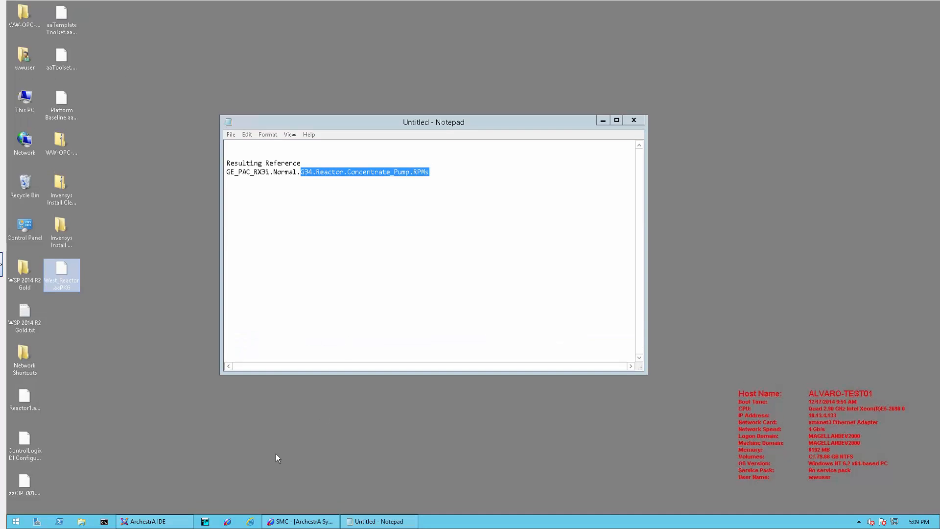
pyautogui.click(145, 521)
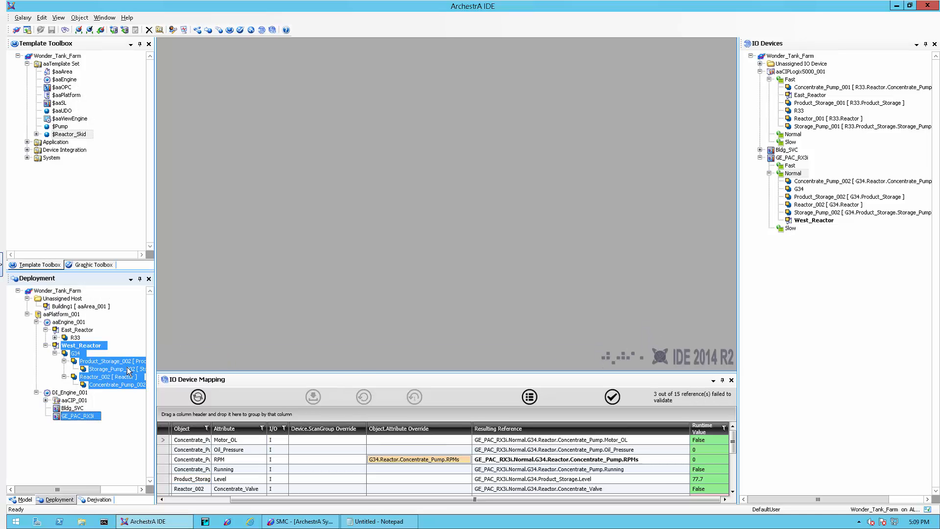
pyautogui.click(108, 376)
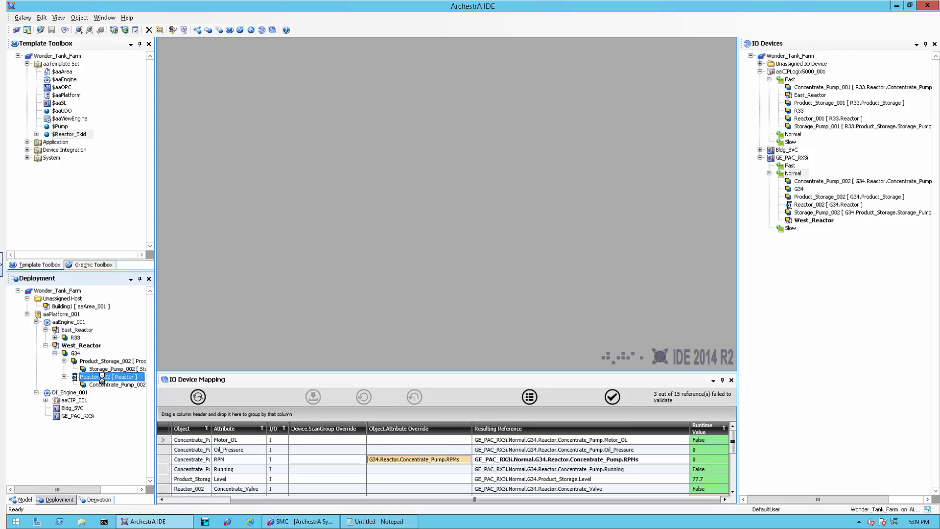
pyautogui.doubleClick(108, 377)
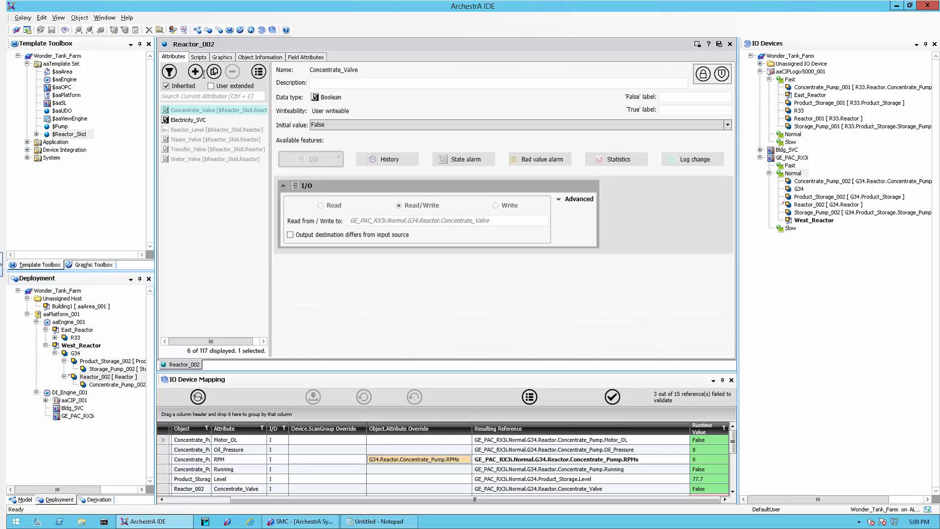
pyautogui.click(188, 120)
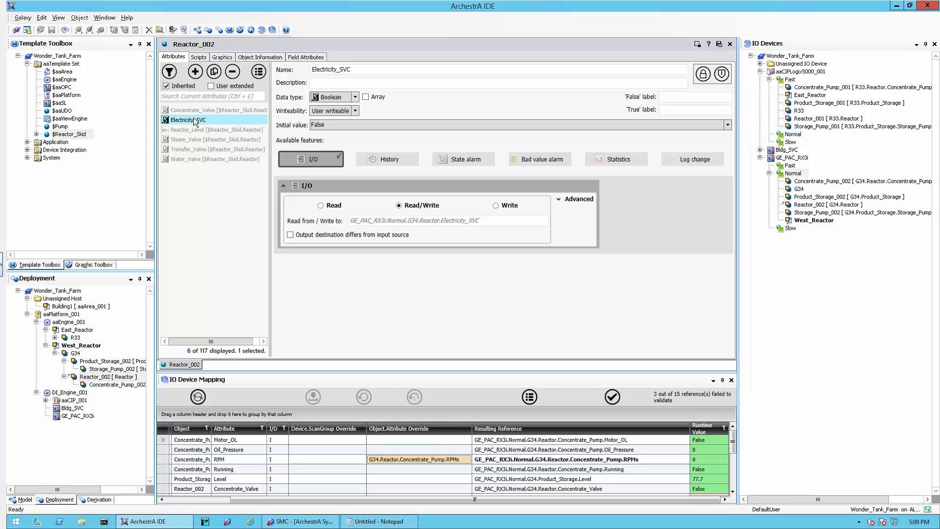
pyautogui.moveTo(195, 122)
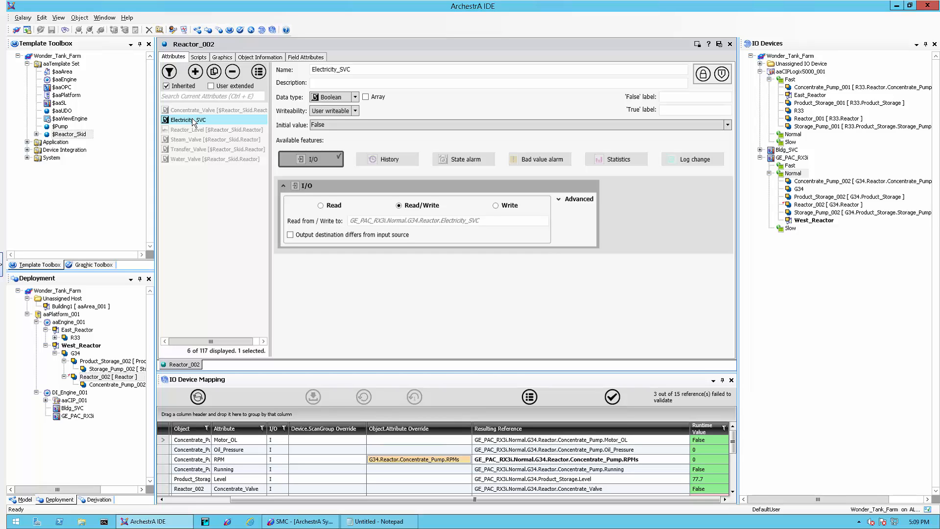
pyautogui.moveTo(193, 123)
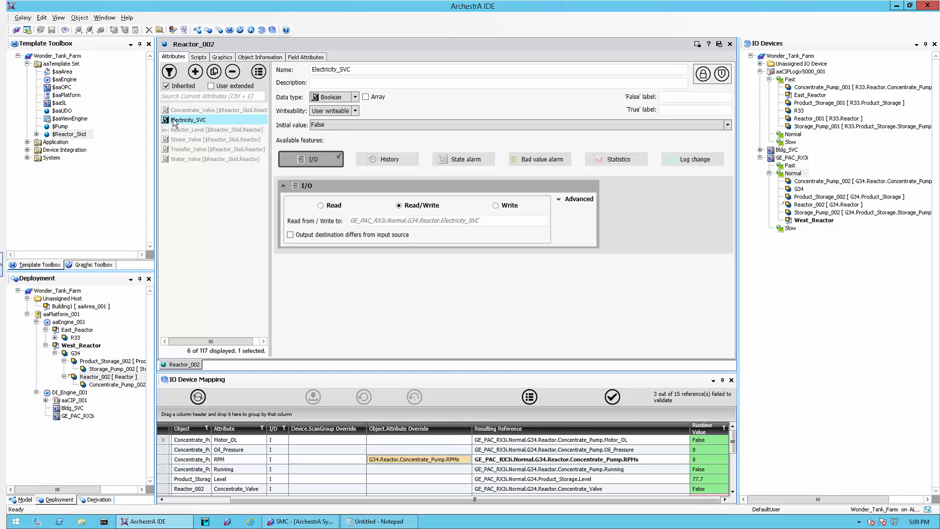
pyautogui.moveTo(174, 120)
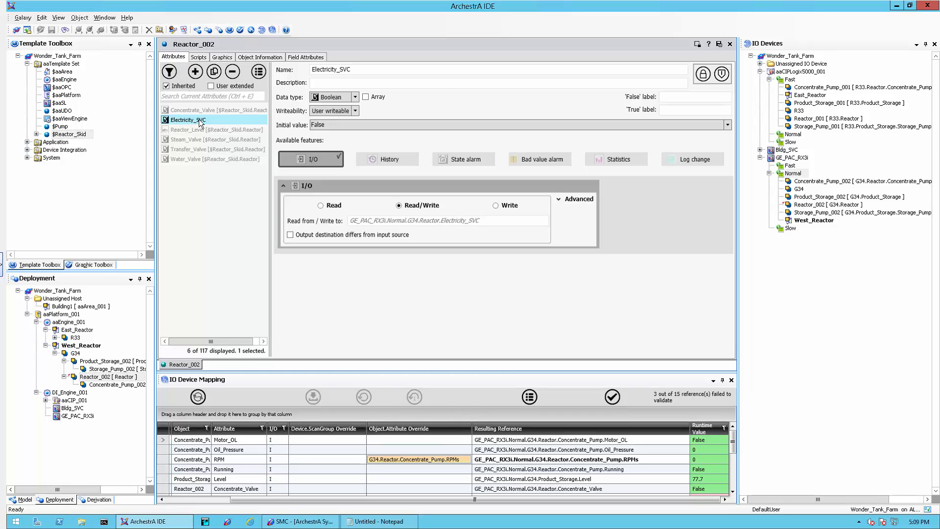
pyautogui.moveTo(237, 136)
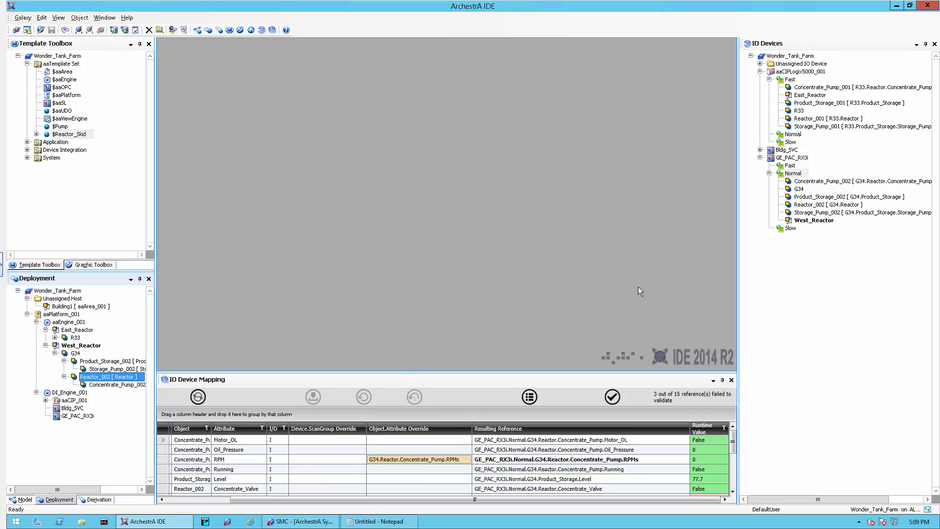
# Show Reactor_002's six I/O mappings under GE_PAC_RX3i and select the Electricity_SVC row.
pyautogui.click(830, 205)
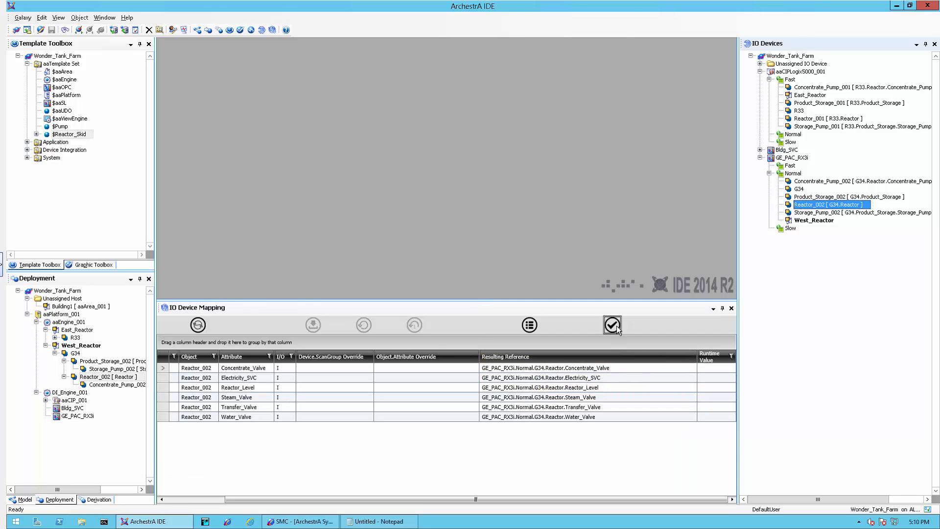
pyautogui.click(540, 377)
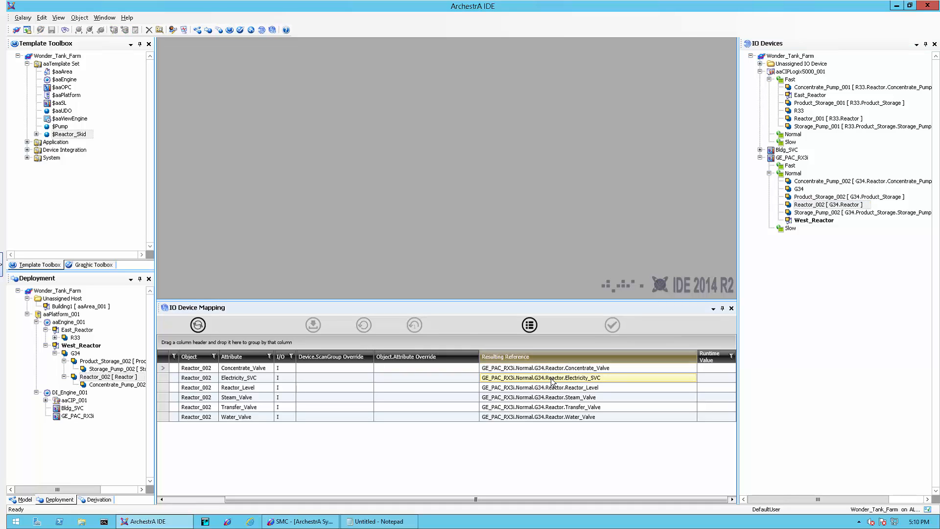
pyautogui.click(612, 325)
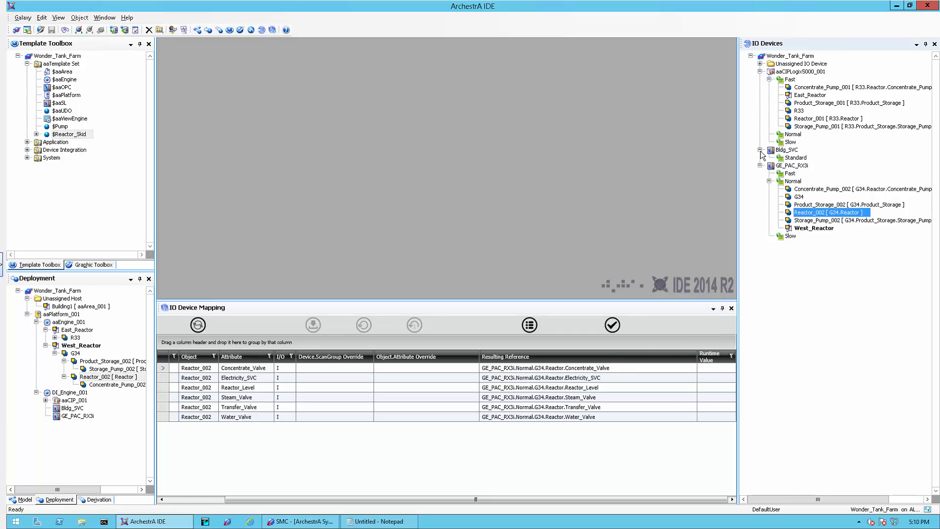
# Set Electricity_SVC's scan group override to Bldg_SVC.Standard and its attribute override to Electricity_SVC.
pyautogui.click(335, 368)
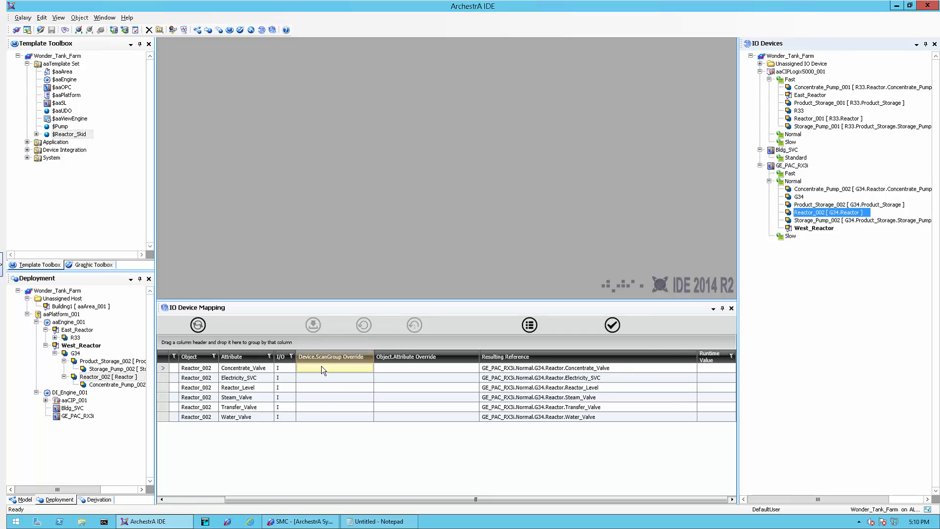
pyautogui.click(334, 377)
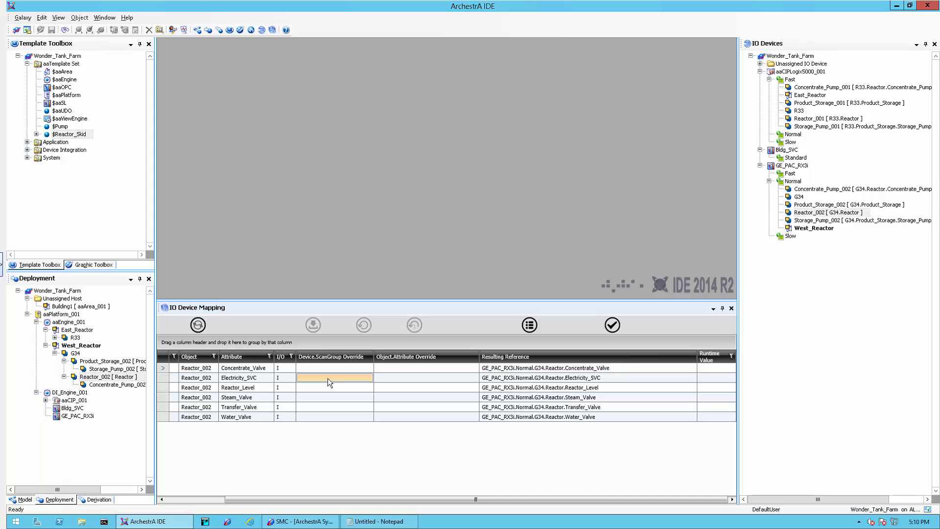
pyautogui.write('Idd')
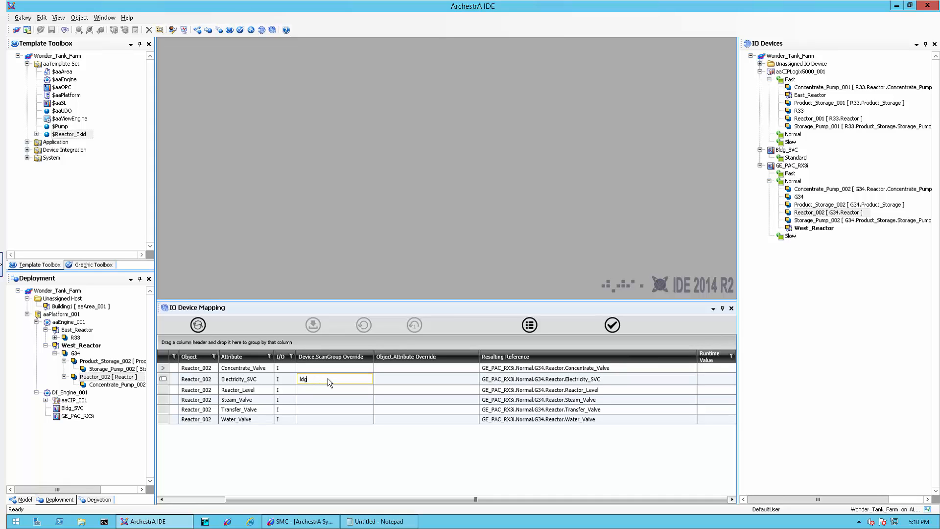
pyautogui.press('ctrl+a')
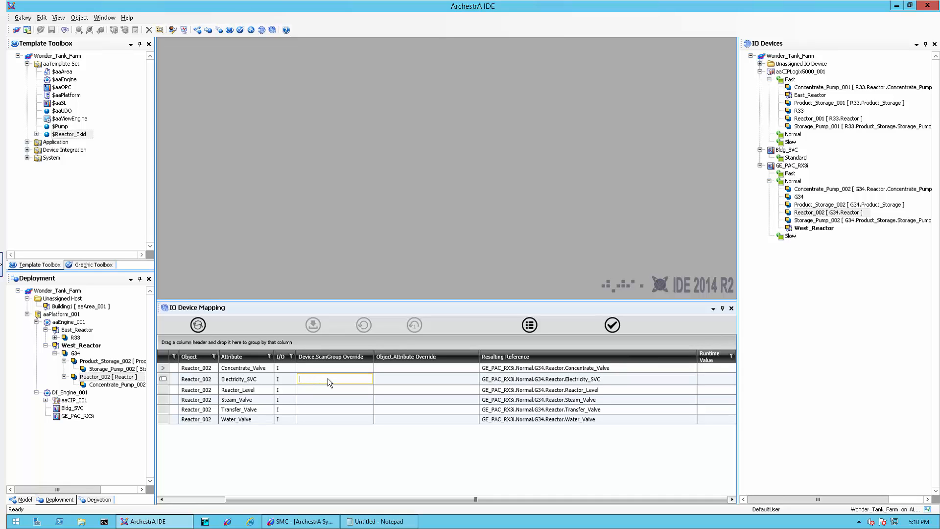
pyautogui.write('Bldg_')
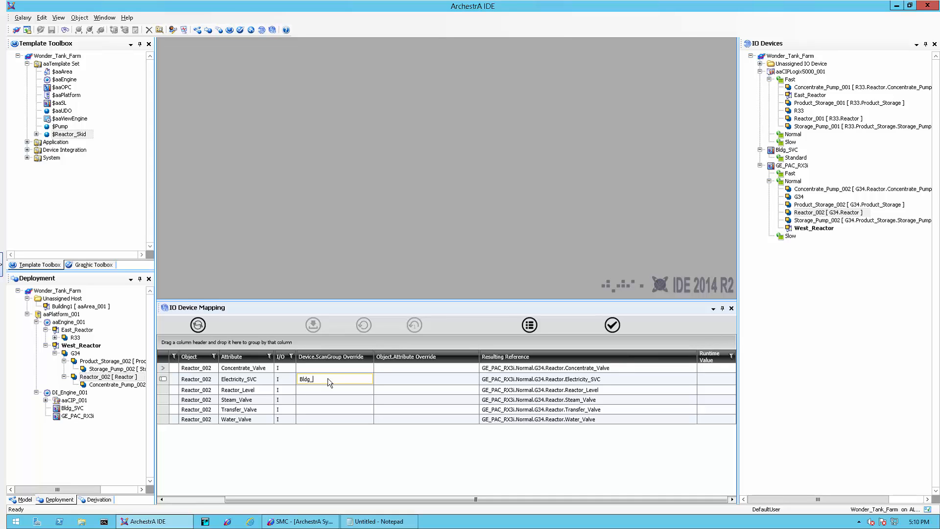
pyautogui.write('SVC.Standard')
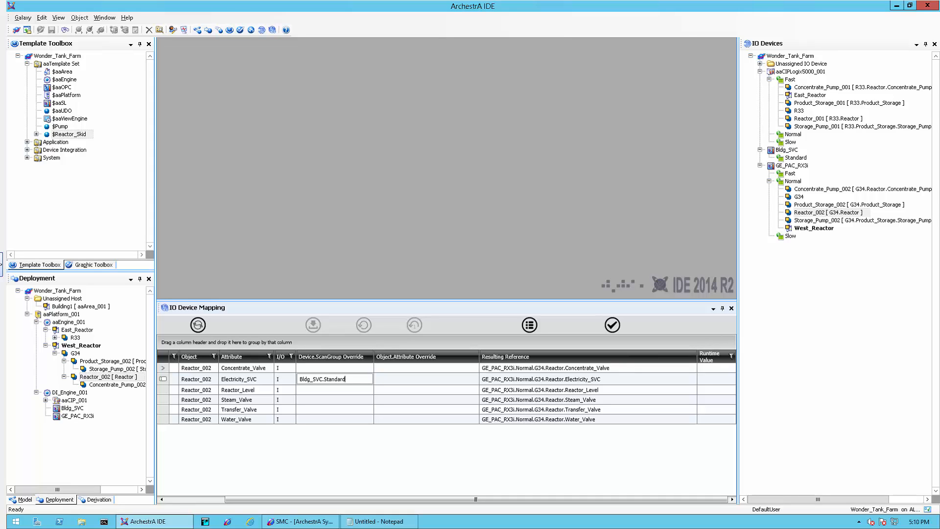
pyautogui.moveTo(21, 185)
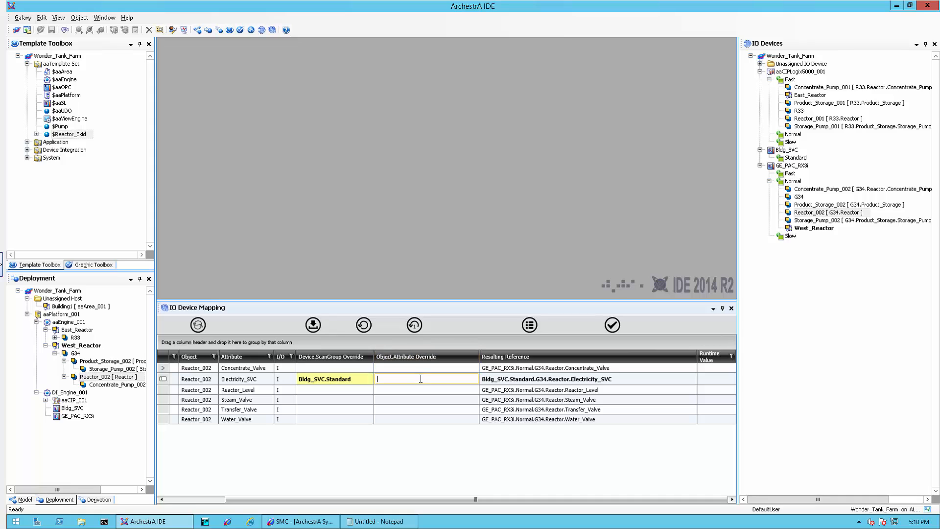
pyautogui.write('E')
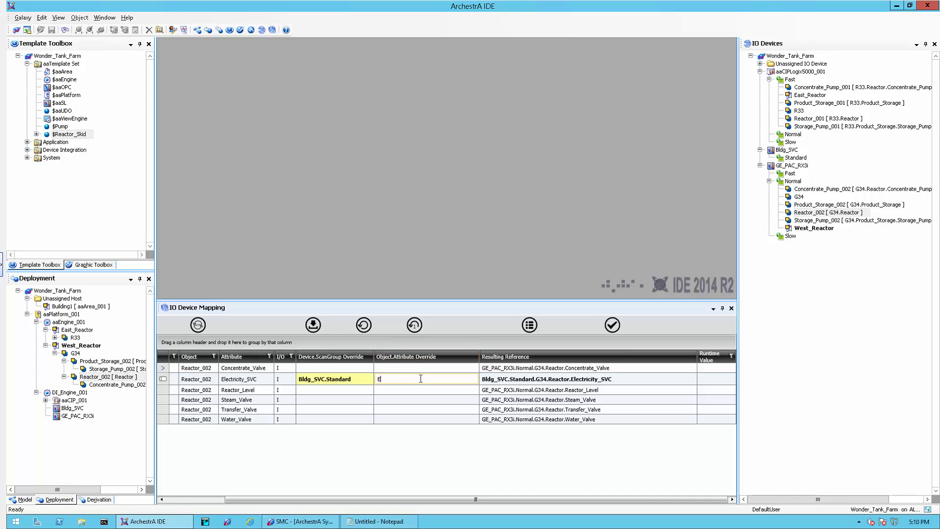
pyautogui.write('lectr')
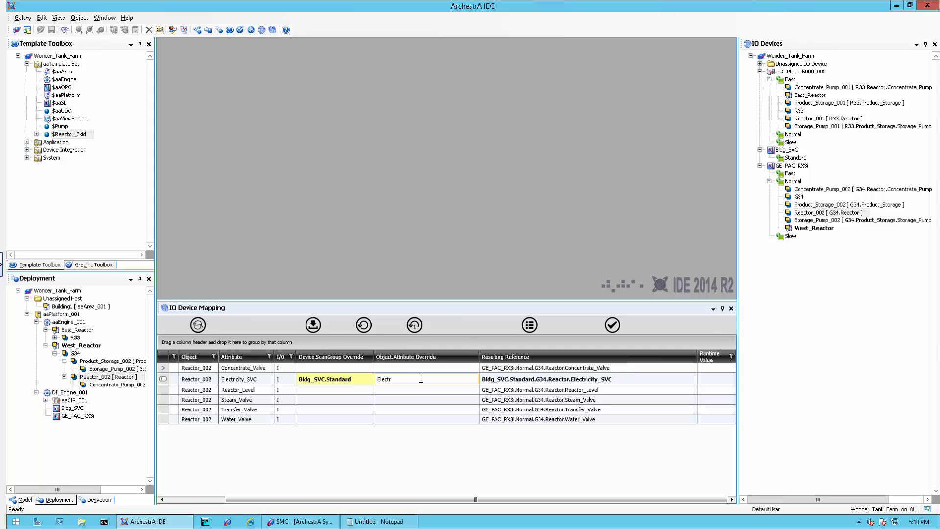
pyautogui.write('icity')
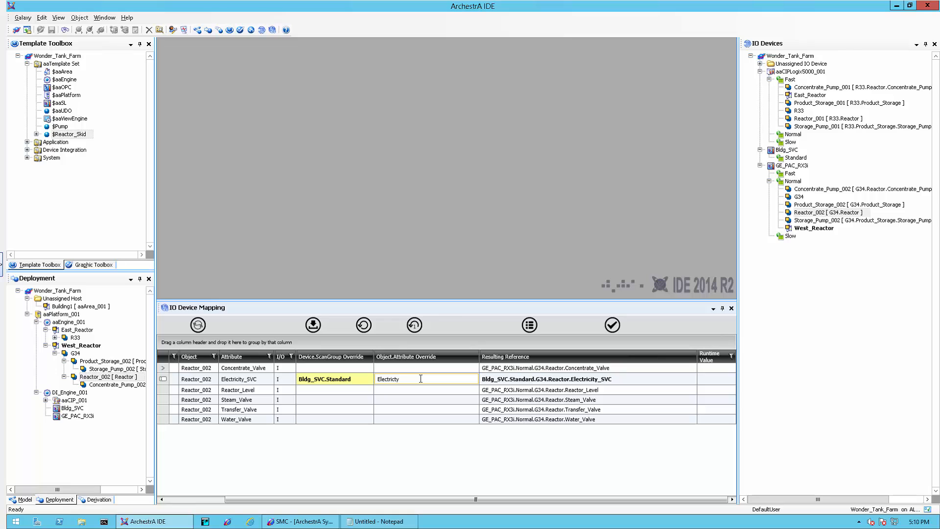
pyautogui.write('_SVC')
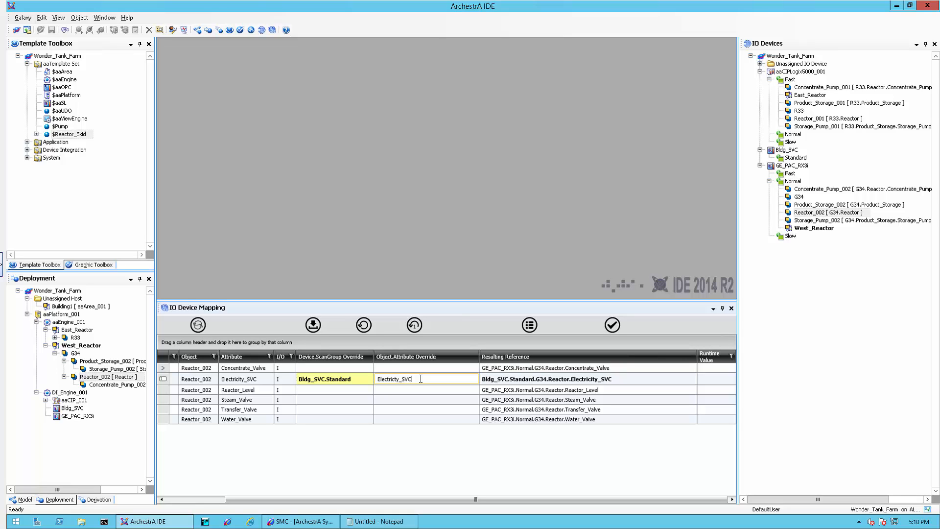
pyautogui.click(611, 325)
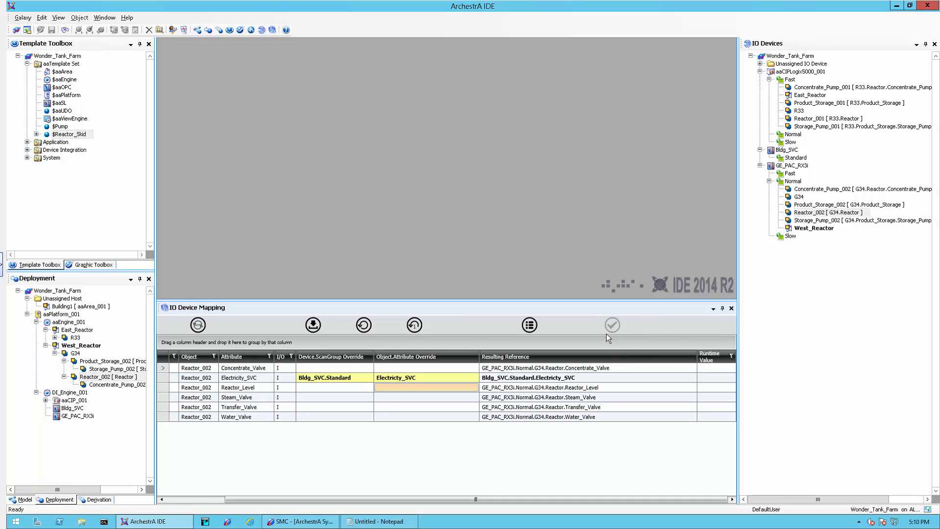
# Validate Reactor_002, respell the attribute override as Electricity_SVC, and revalidate.
pyautogui.click(612, 324)
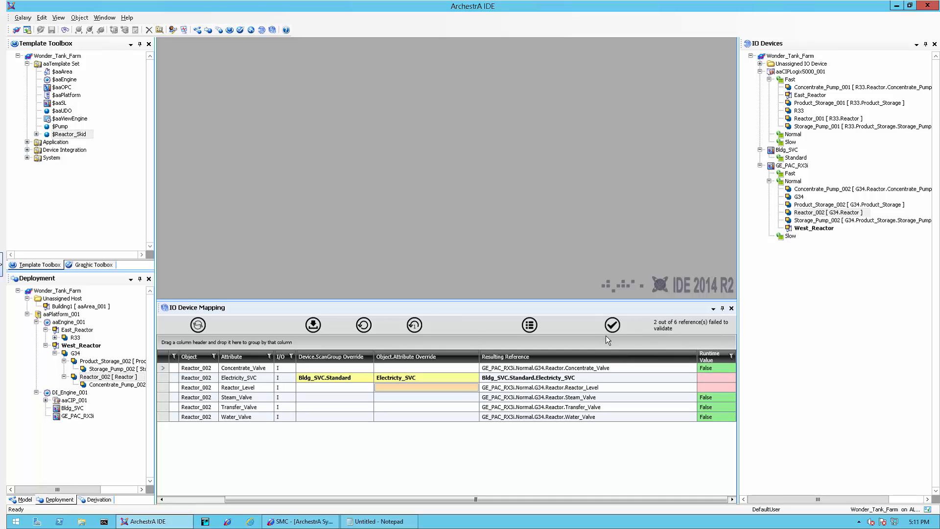
pyautogui.click(527, 377)
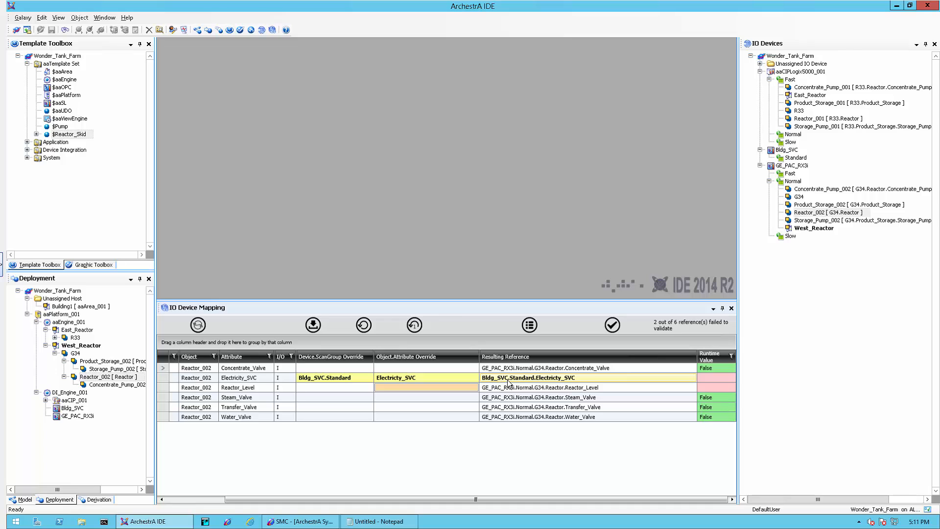
pyautogui.moveTo(541, 383)
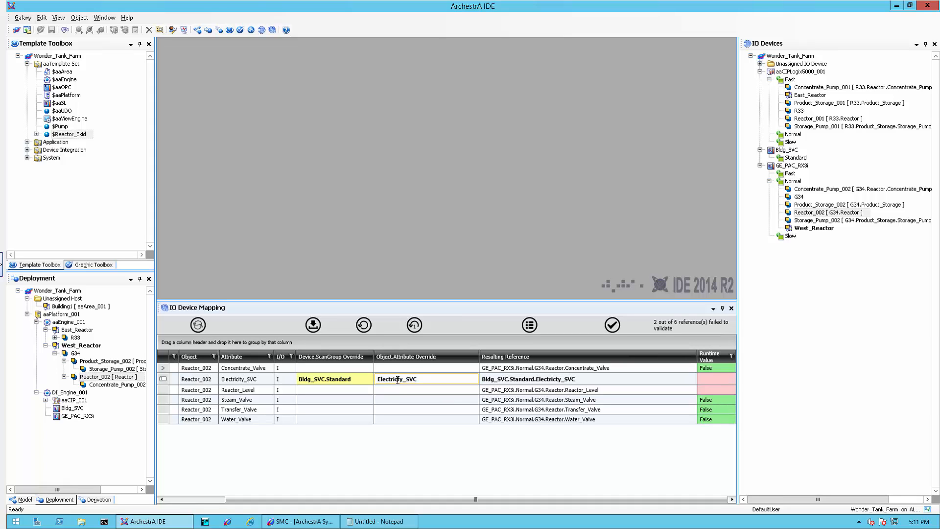
pyautogui.click(426, 390)
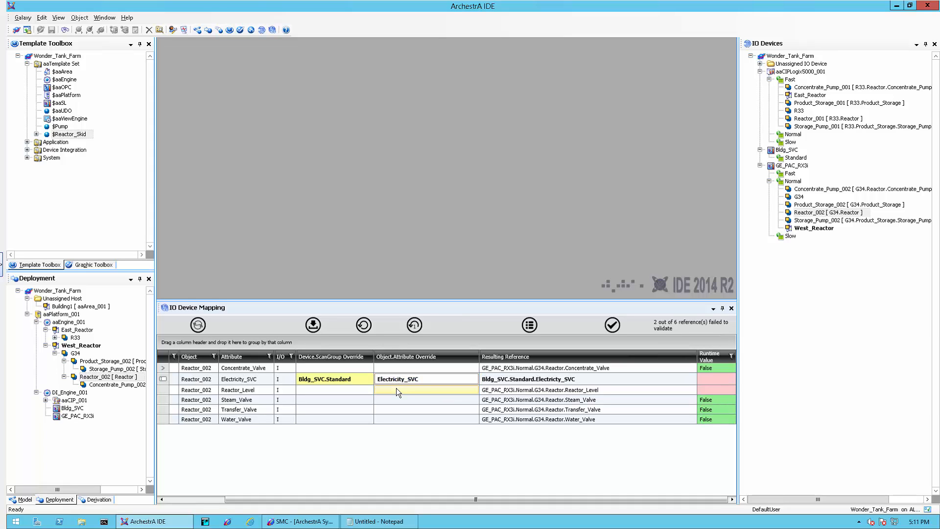
pyautogui.click(611, 325)
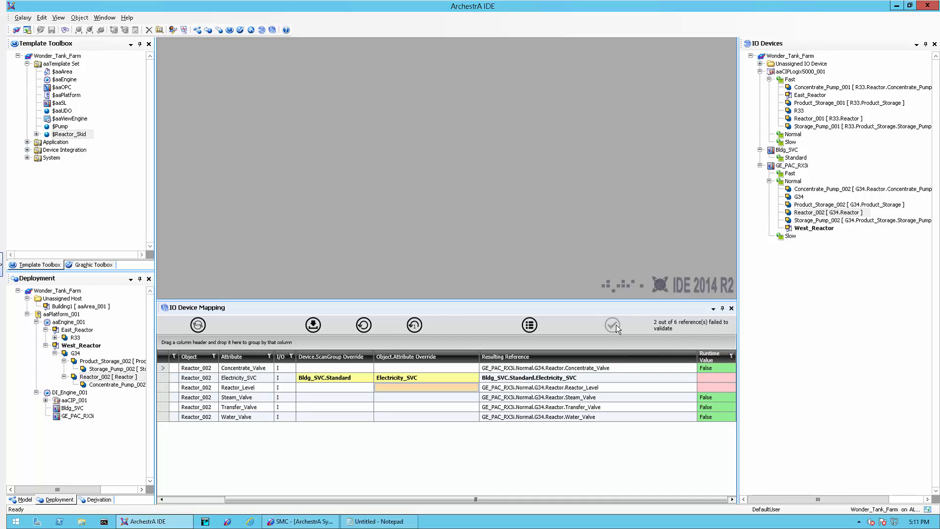
pyautogui.click(611, 325)
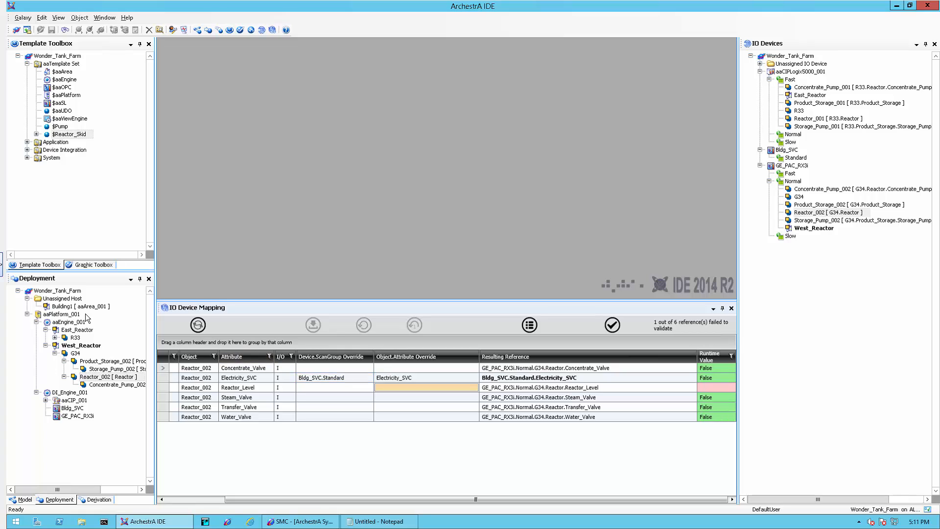
# Open Building1's Attributes, add Boolean Attribute001, and enable its read/write I/O.
pyautogui.click(78, 306)
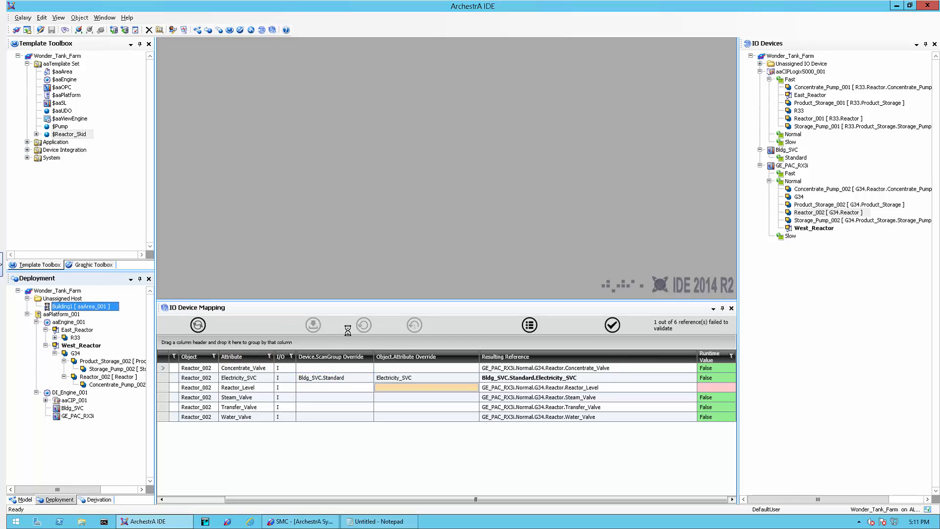
pyautogui.doubleClick(80, 305)
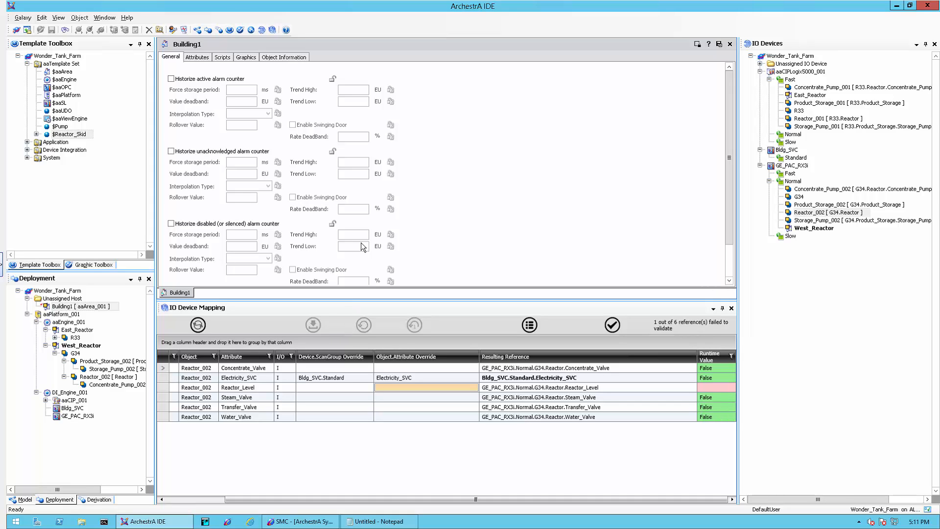
pyautogui.moveTo(203, 63)
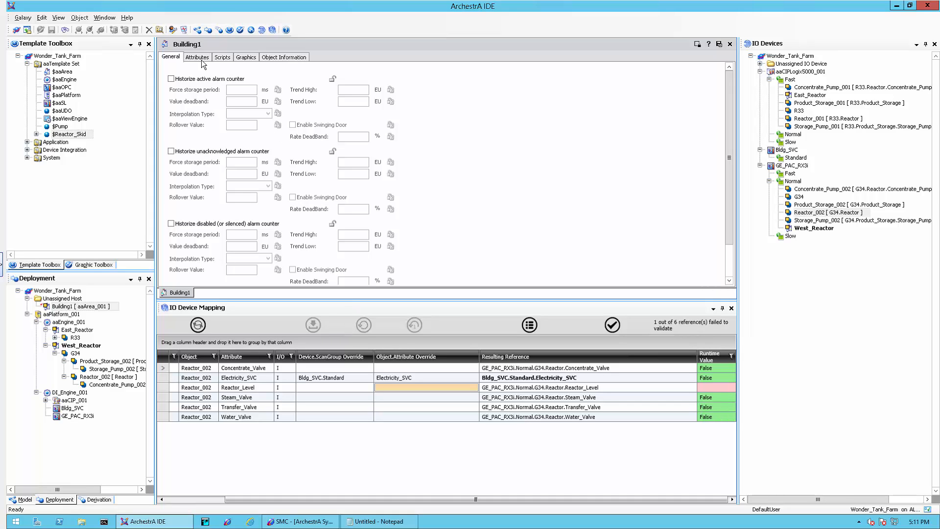
pyautogui.click(197, 57)
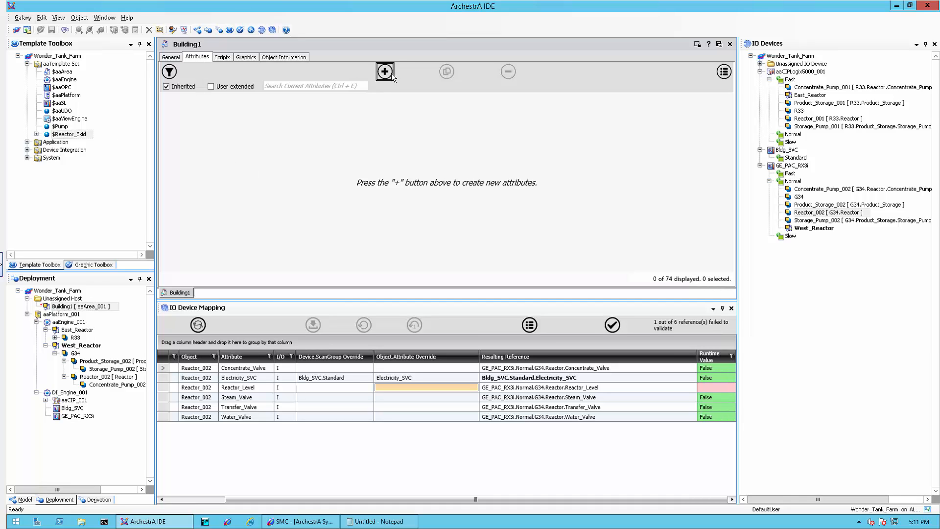
pyautogui.click(384, 71)
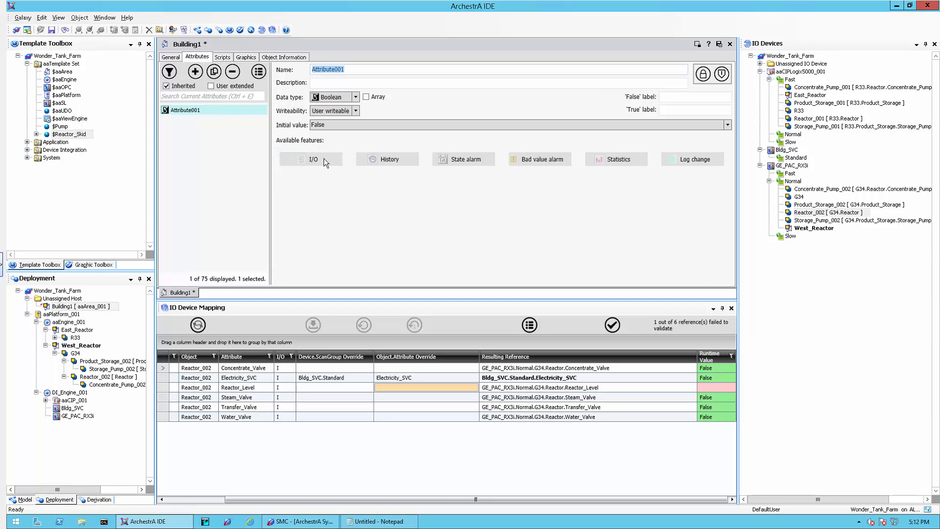
pyautogui.click(310, 159)
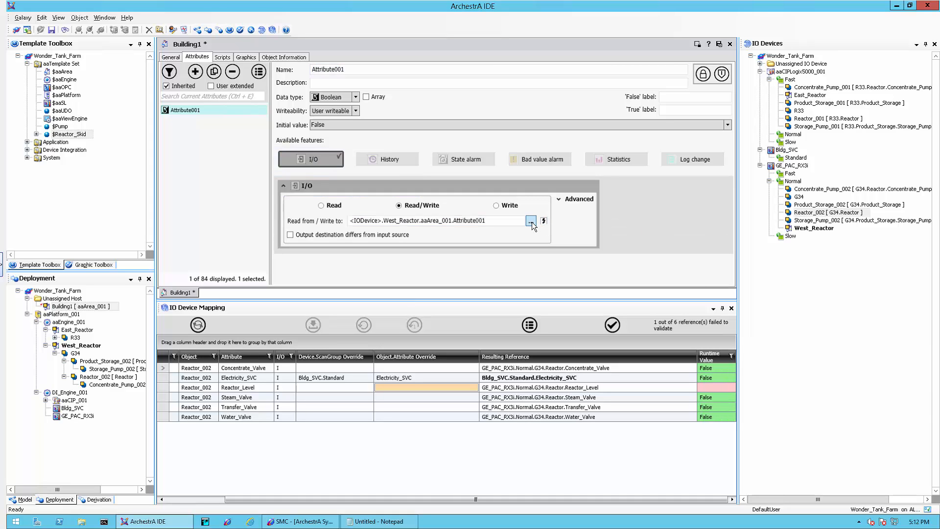
# Browse the wonder_plant_production namespace and pick Utilities.Electricity_SVC as Attribute001's I/O source.
pyautogui.click(529, 221)
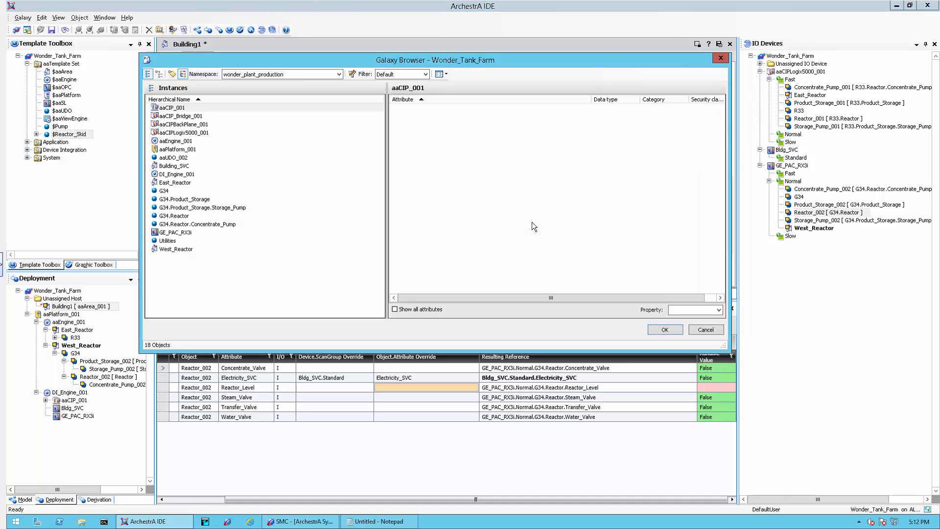
pyautogui.moveTo(309, 152)
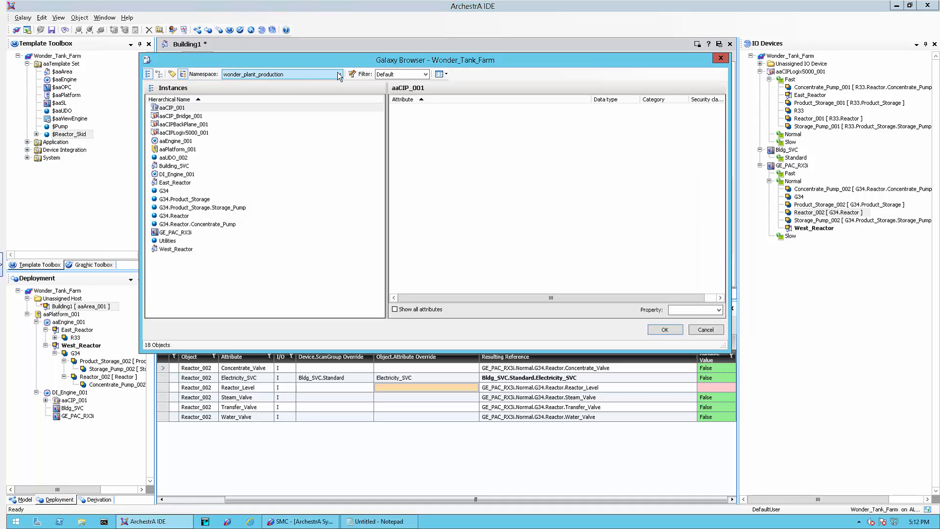
pyautogui.click(339, 74)
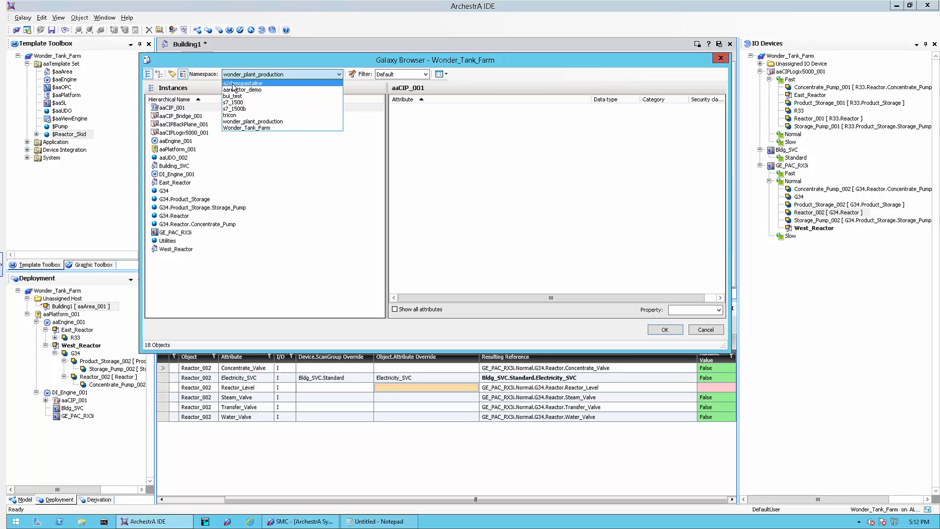
pyautogui.moveTo(234, 101)
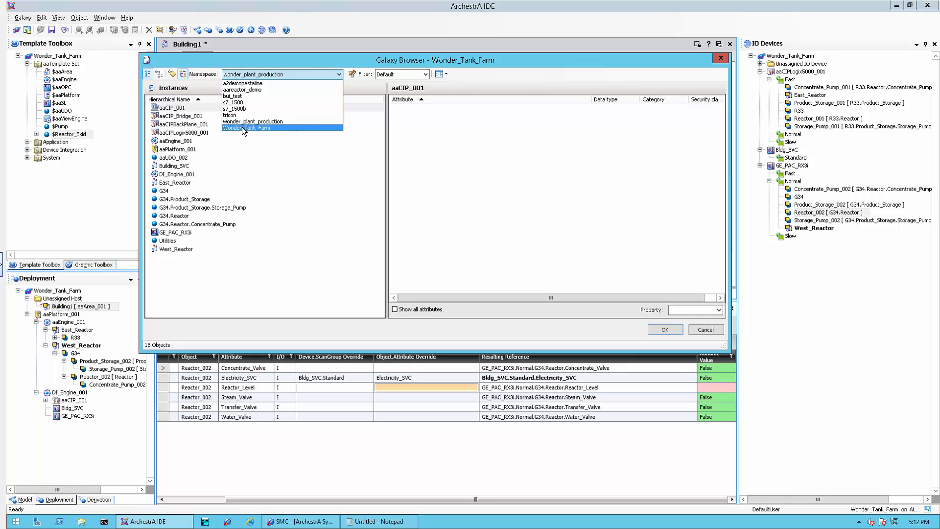
pyautogui.click(247, 128)
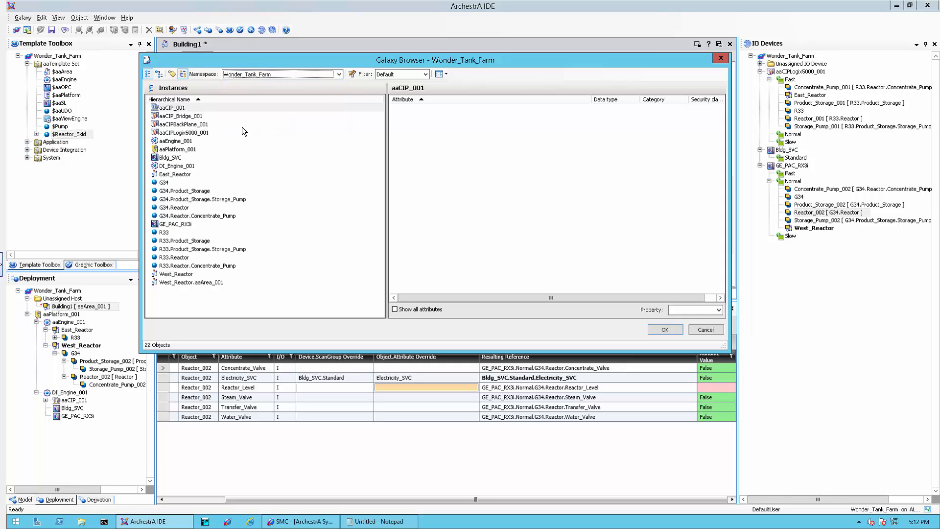
pyautogui.click(279, 74)
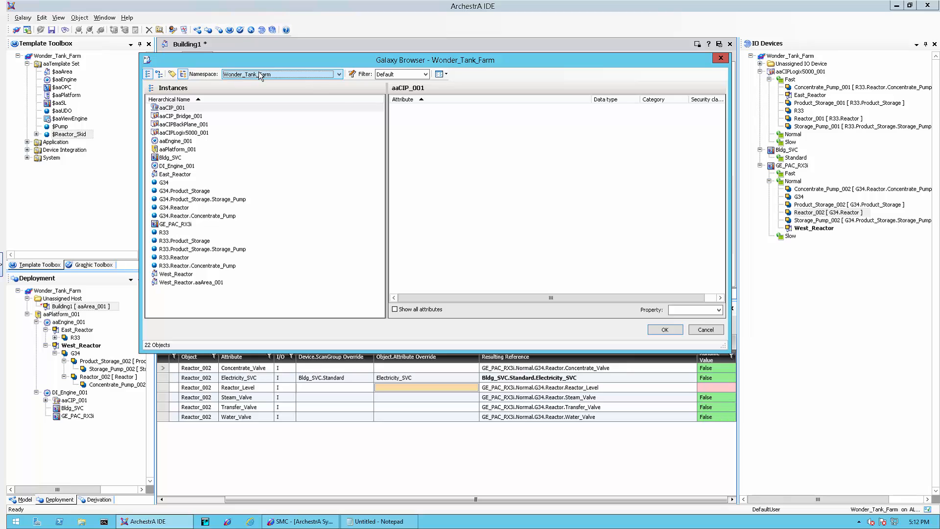
pyautogui.click(337, 73)
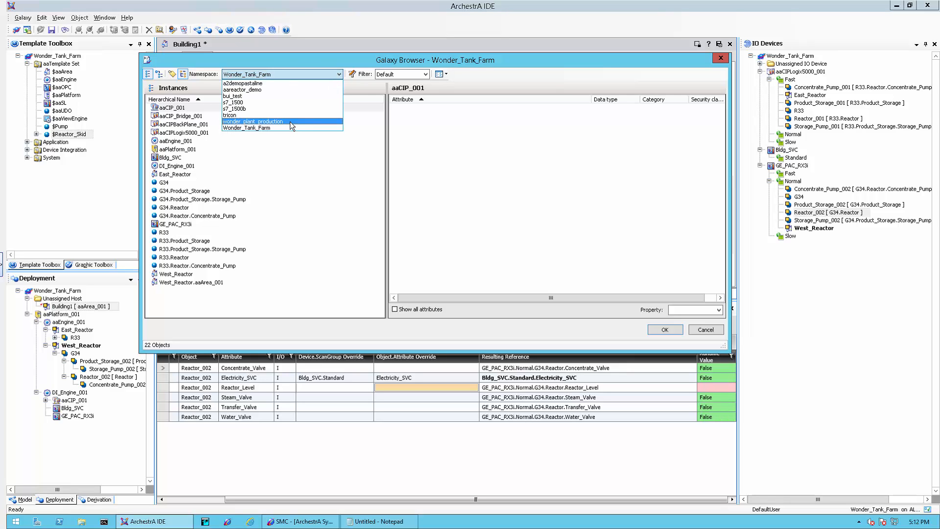
pyautogui.click(253, 121)
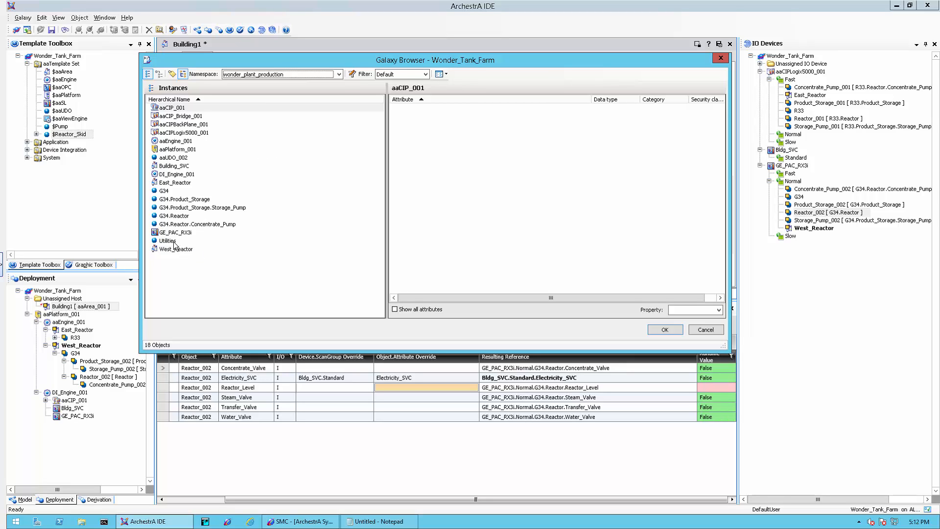
pyautogui.moveTo(166, 245)
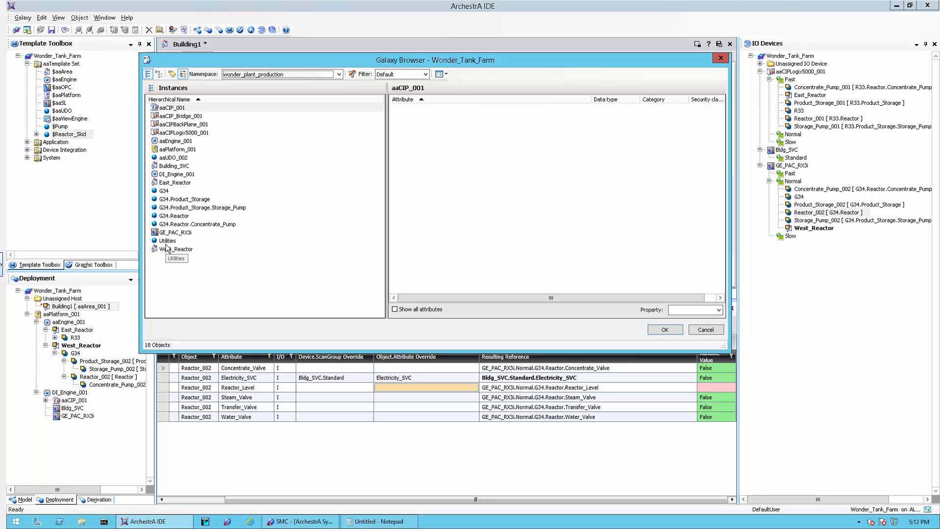
pyautogui.click(167, 241)
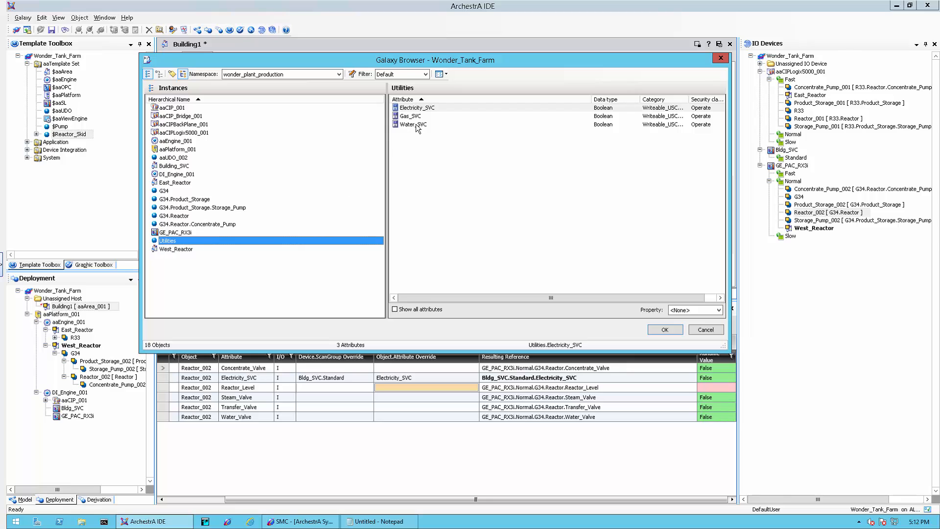
pyautogui.click(416, 107)
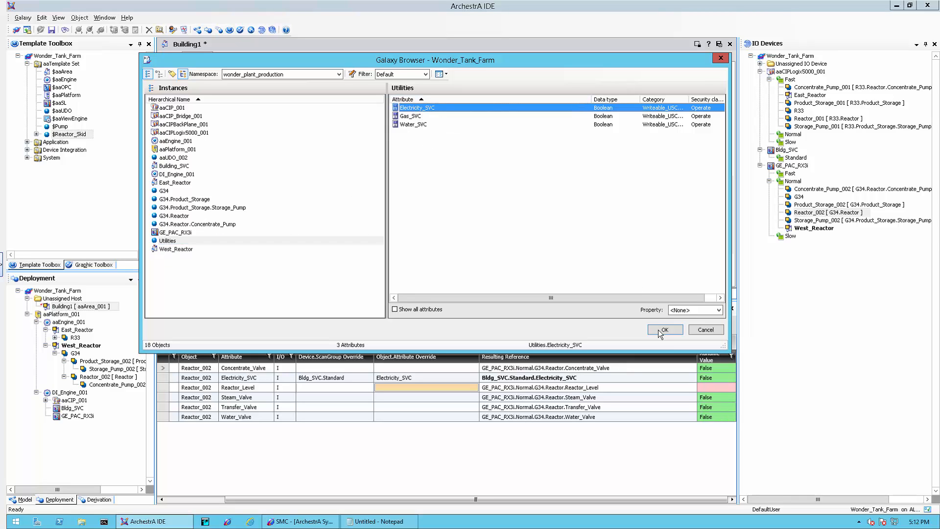
pyautogui.click(664, 329)
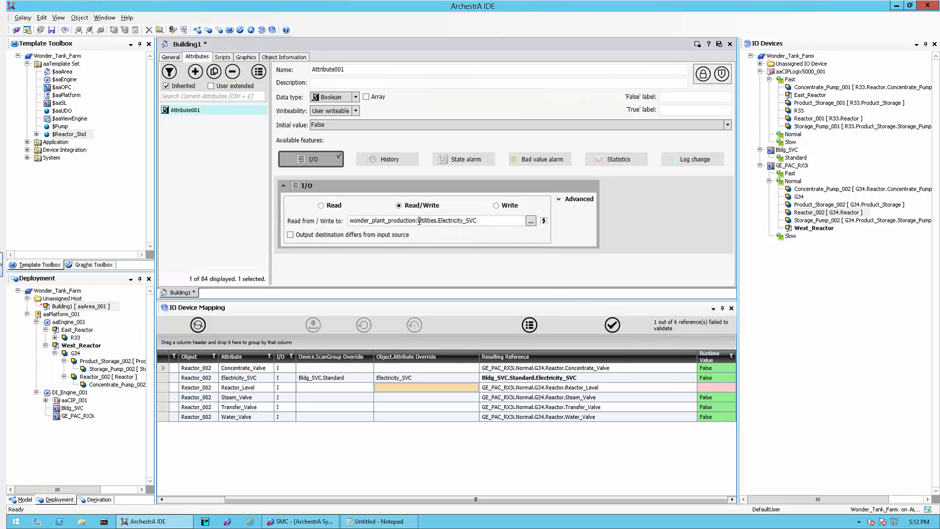
# Override Electricity_SVC with scan group wonder_plant_production: and attribute Utilities.Electricity_SVC.
pyautogui.doubleClick(382, 220)
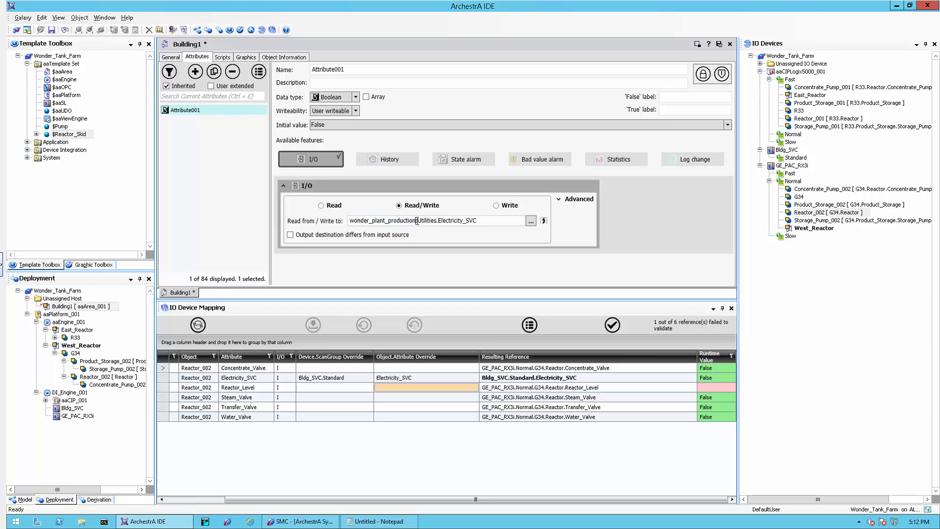
pyautogui.doubleClick(382, 221)
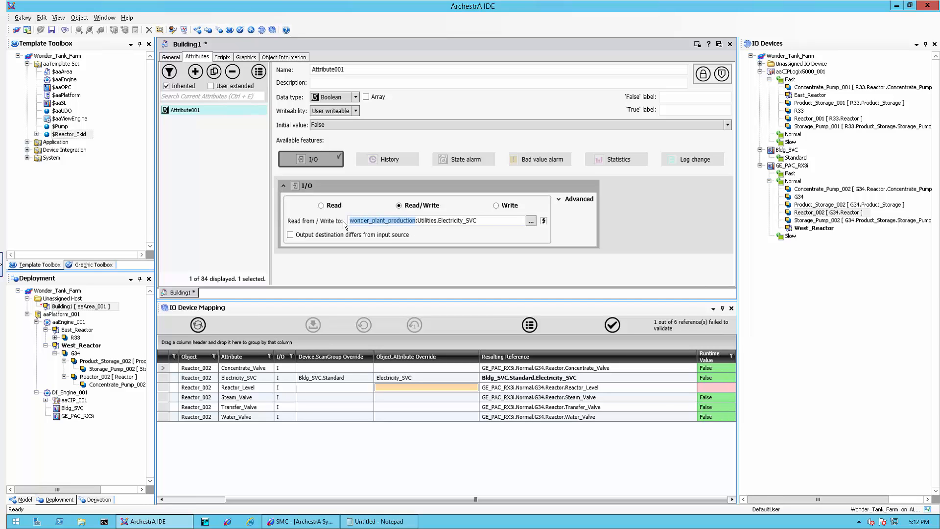
pyautogui.click(334, 377)
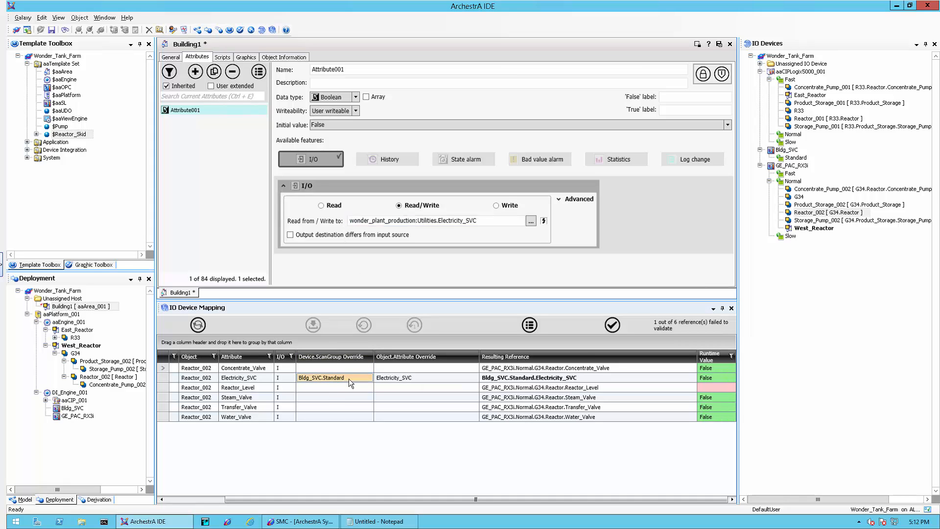
pyautogui.write('wonder_plant_production:')
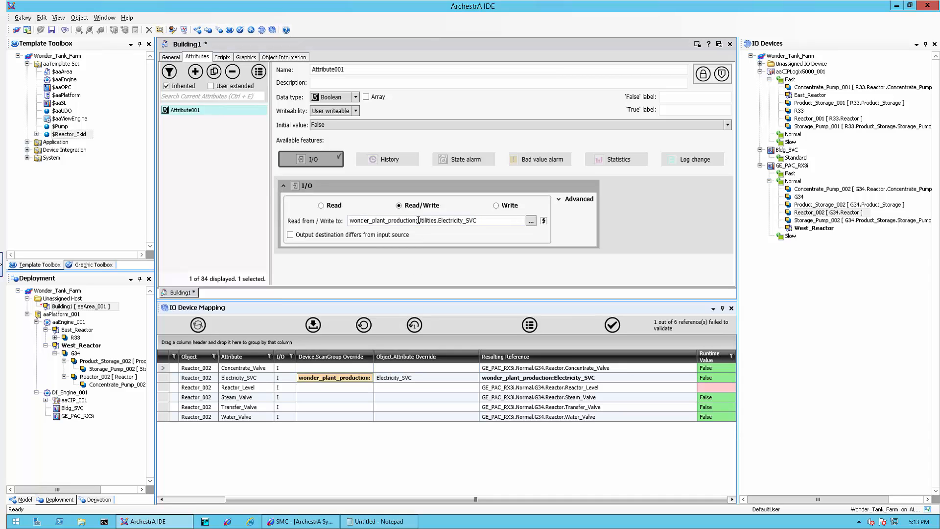
pyautogui.doubleClick(446, 220)
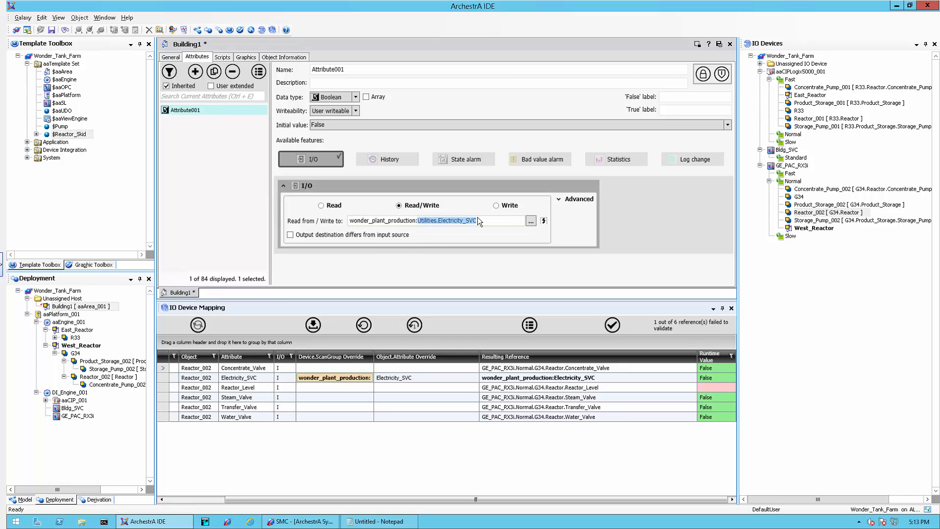
pyautogui.click(419, 377)
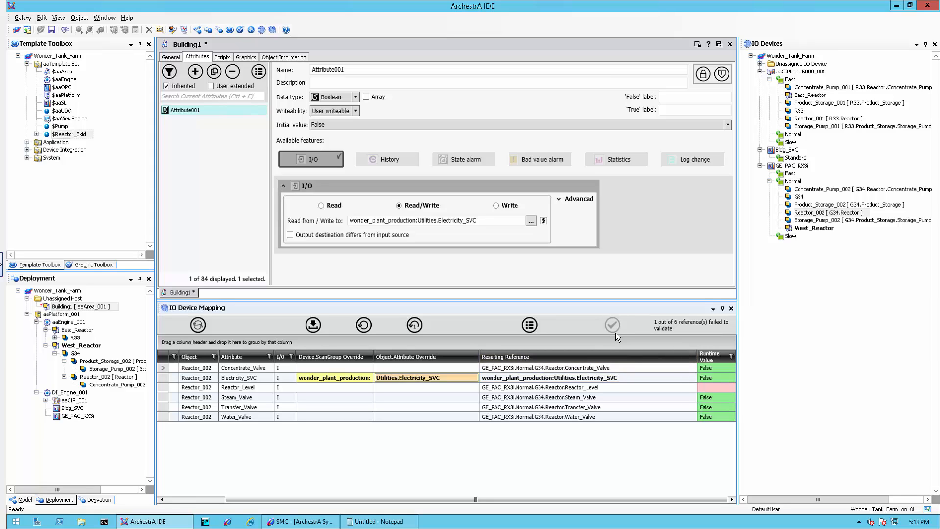
# Validate Reactor_002's remapped I/O references.
pyautogui.click(611, 324)
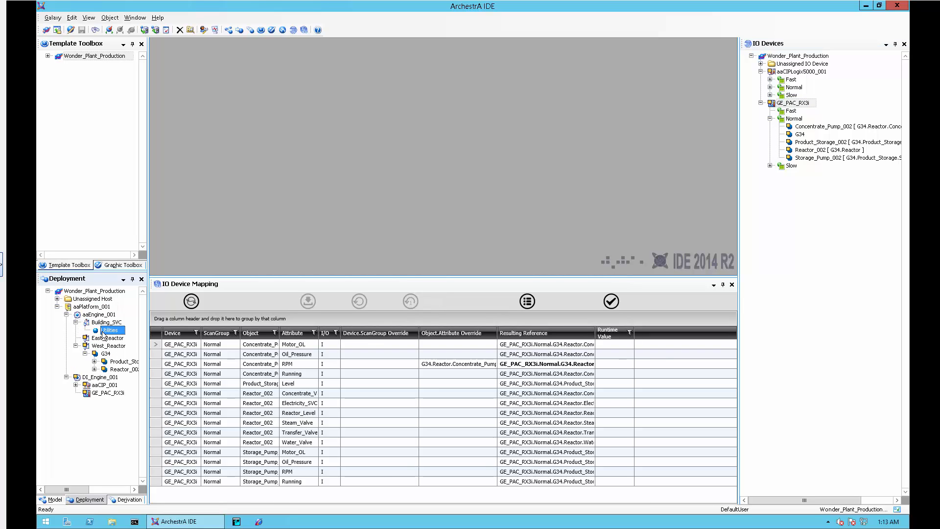
pyautogui.moveTo(106, 337)
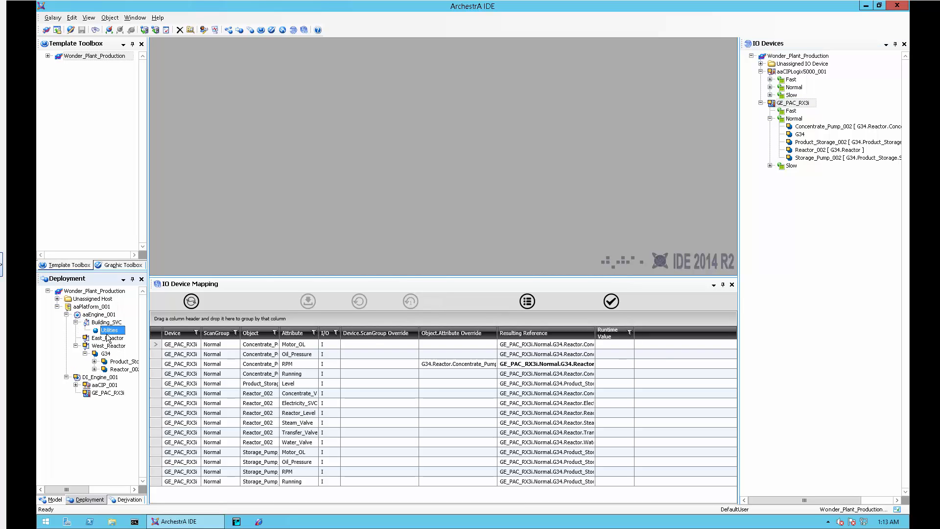